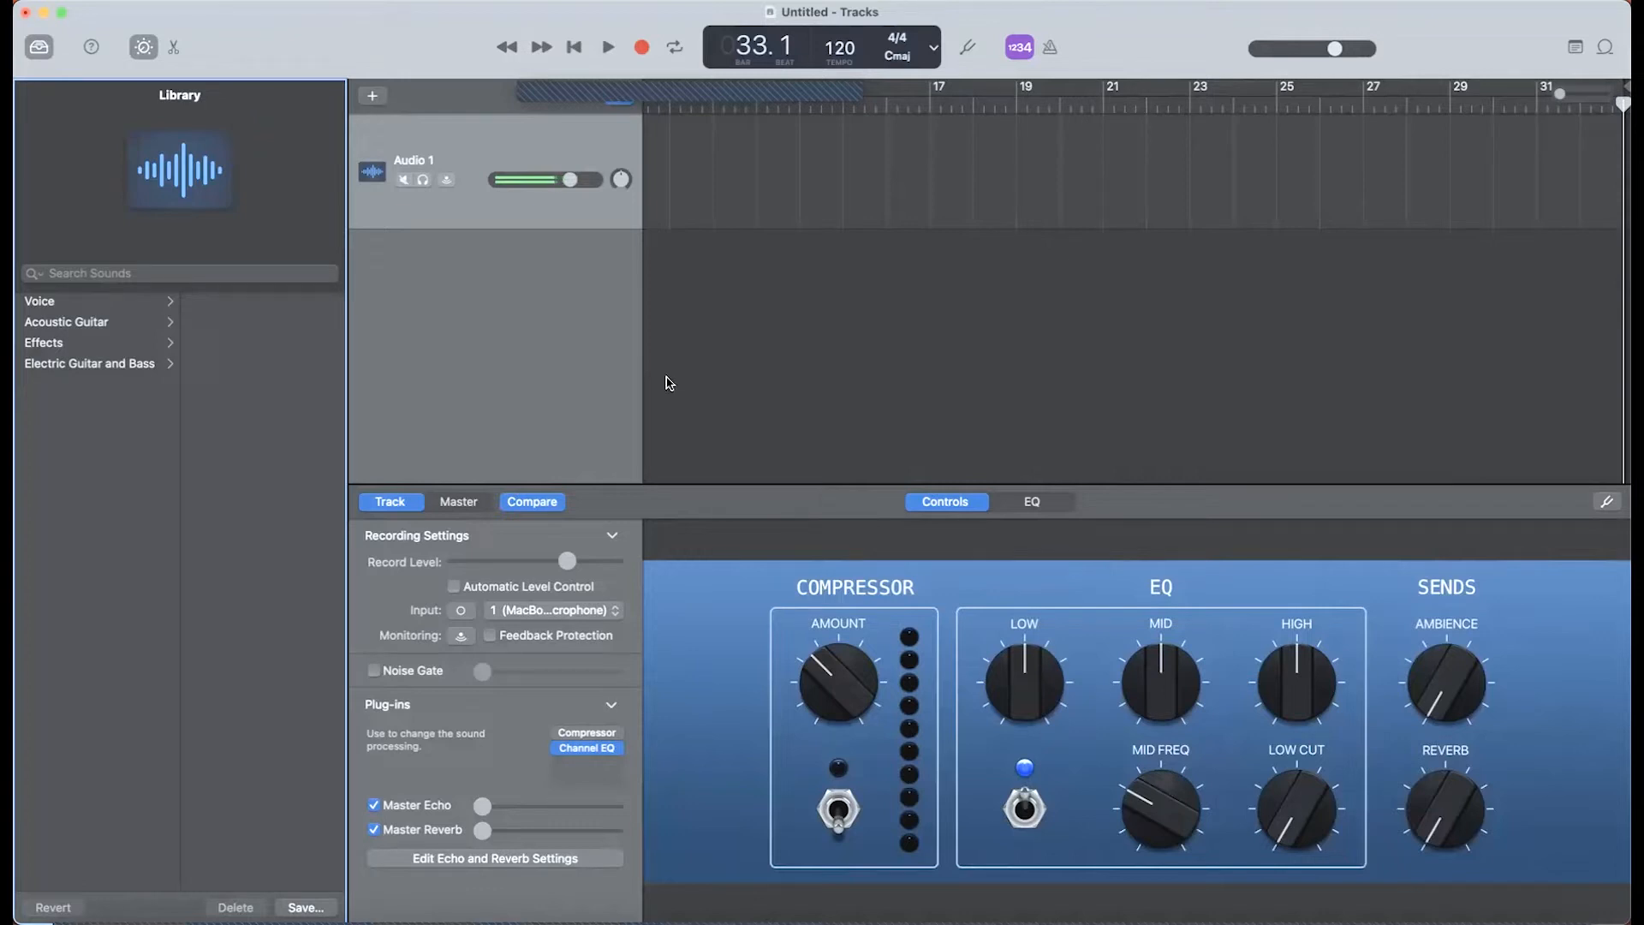
pyautogui.moveTo(650, 344)
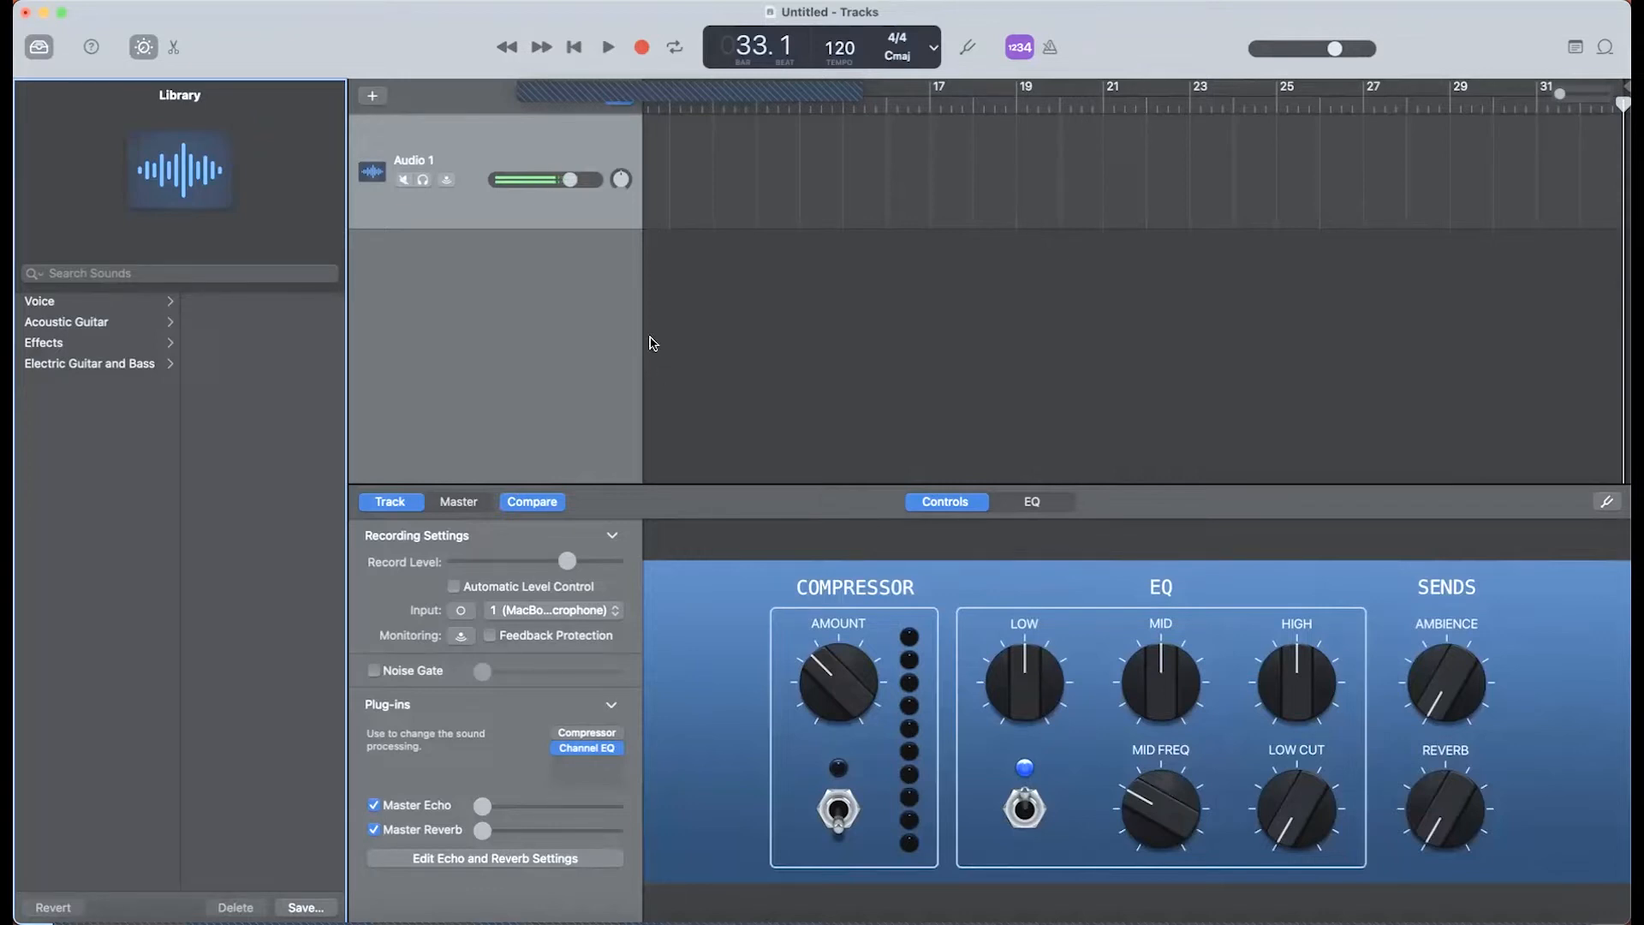
pyautogui.moveTo(631, 363)
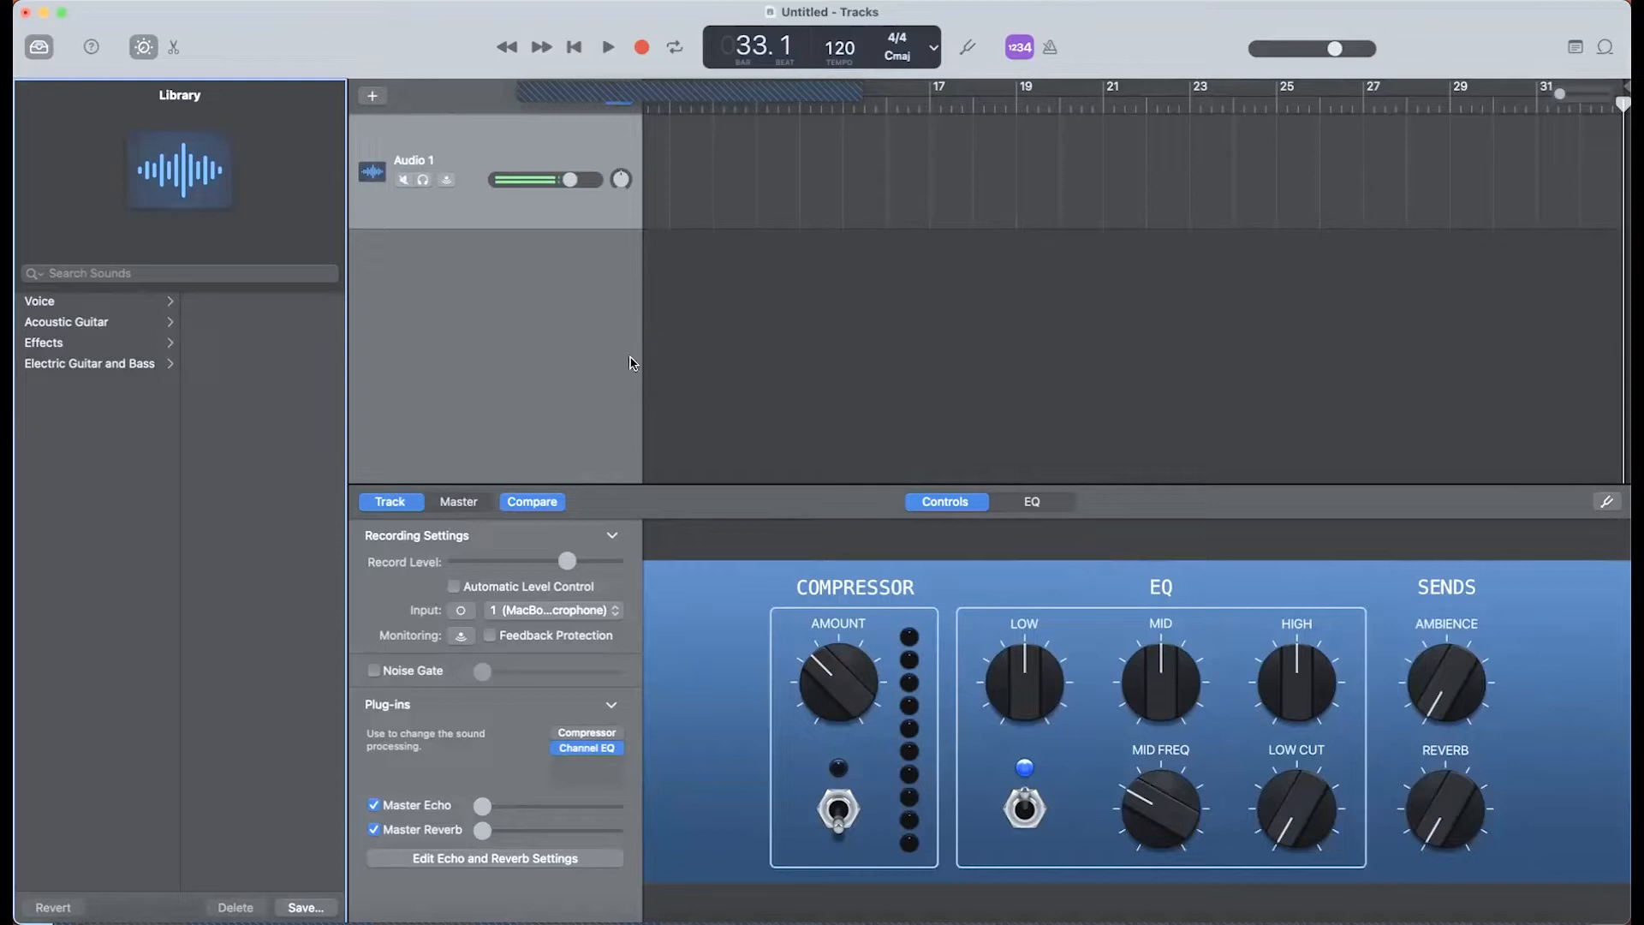
pyautogui.moveTo(554, 380)
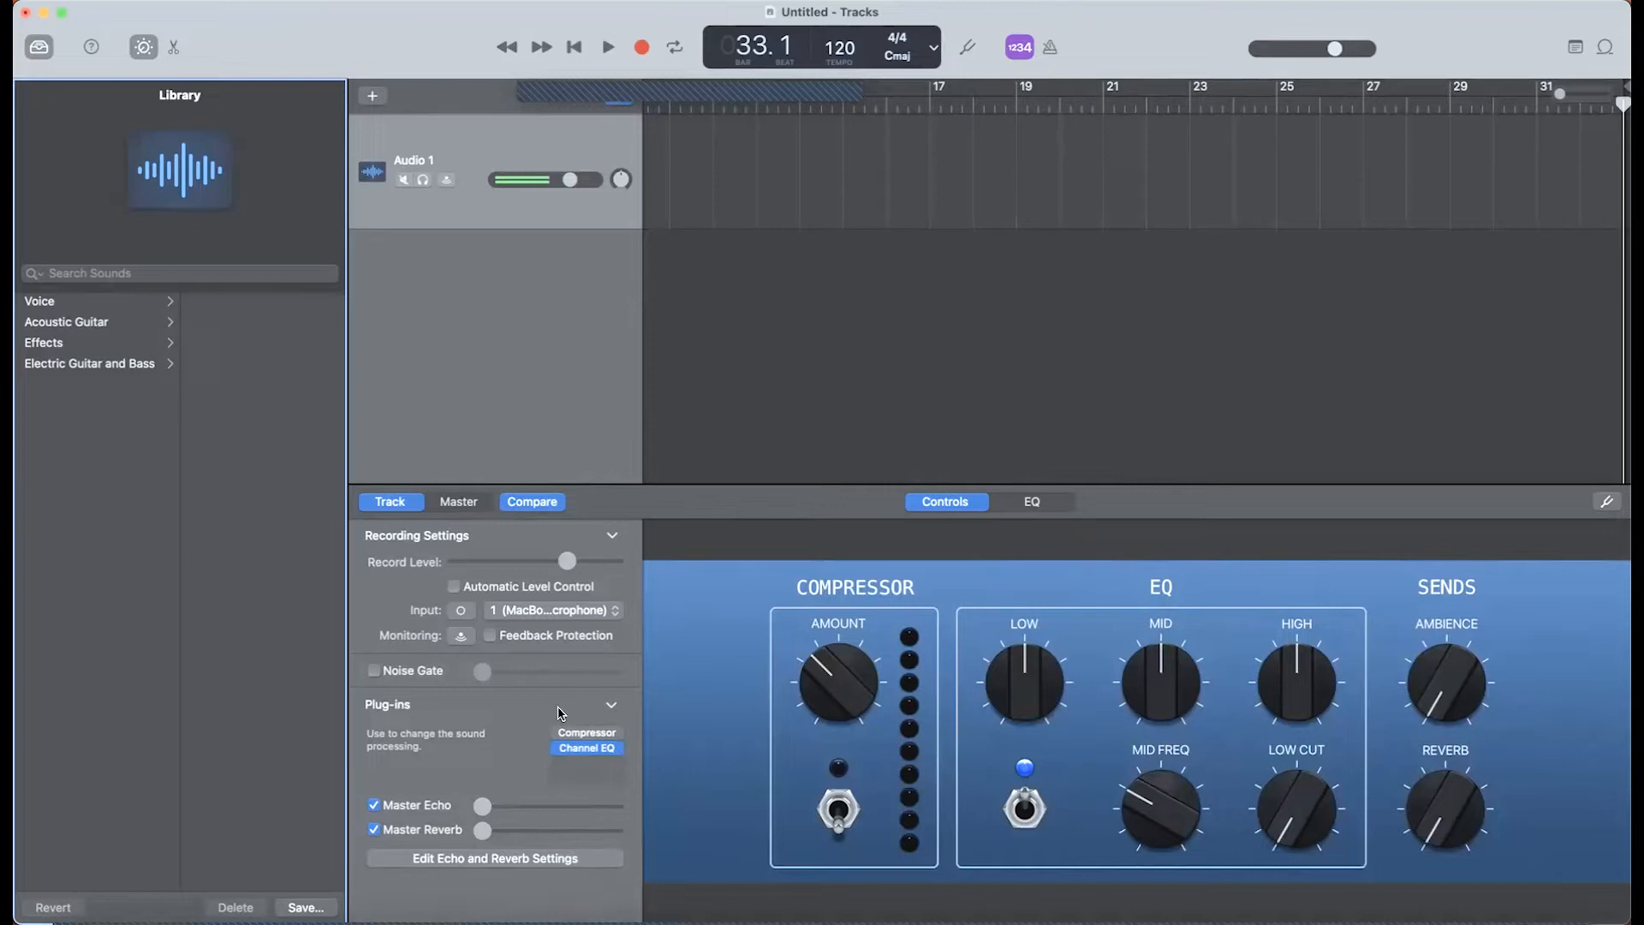
pyautogui.moveTo(539, 430)
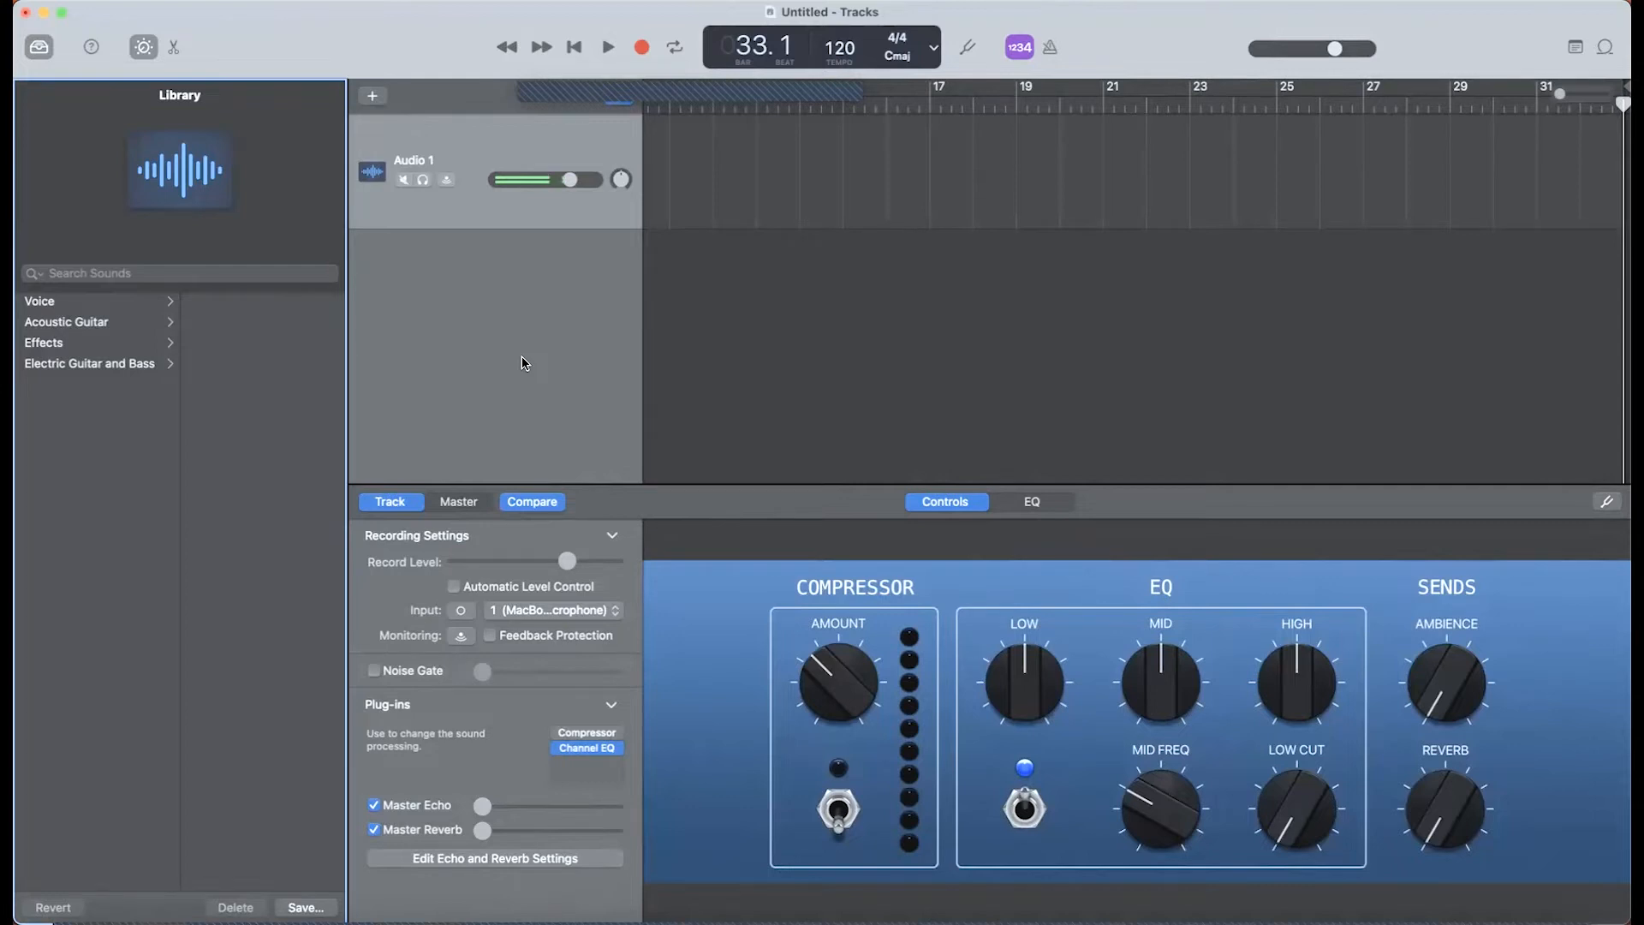
pyautogui.moveTo(498, 353)
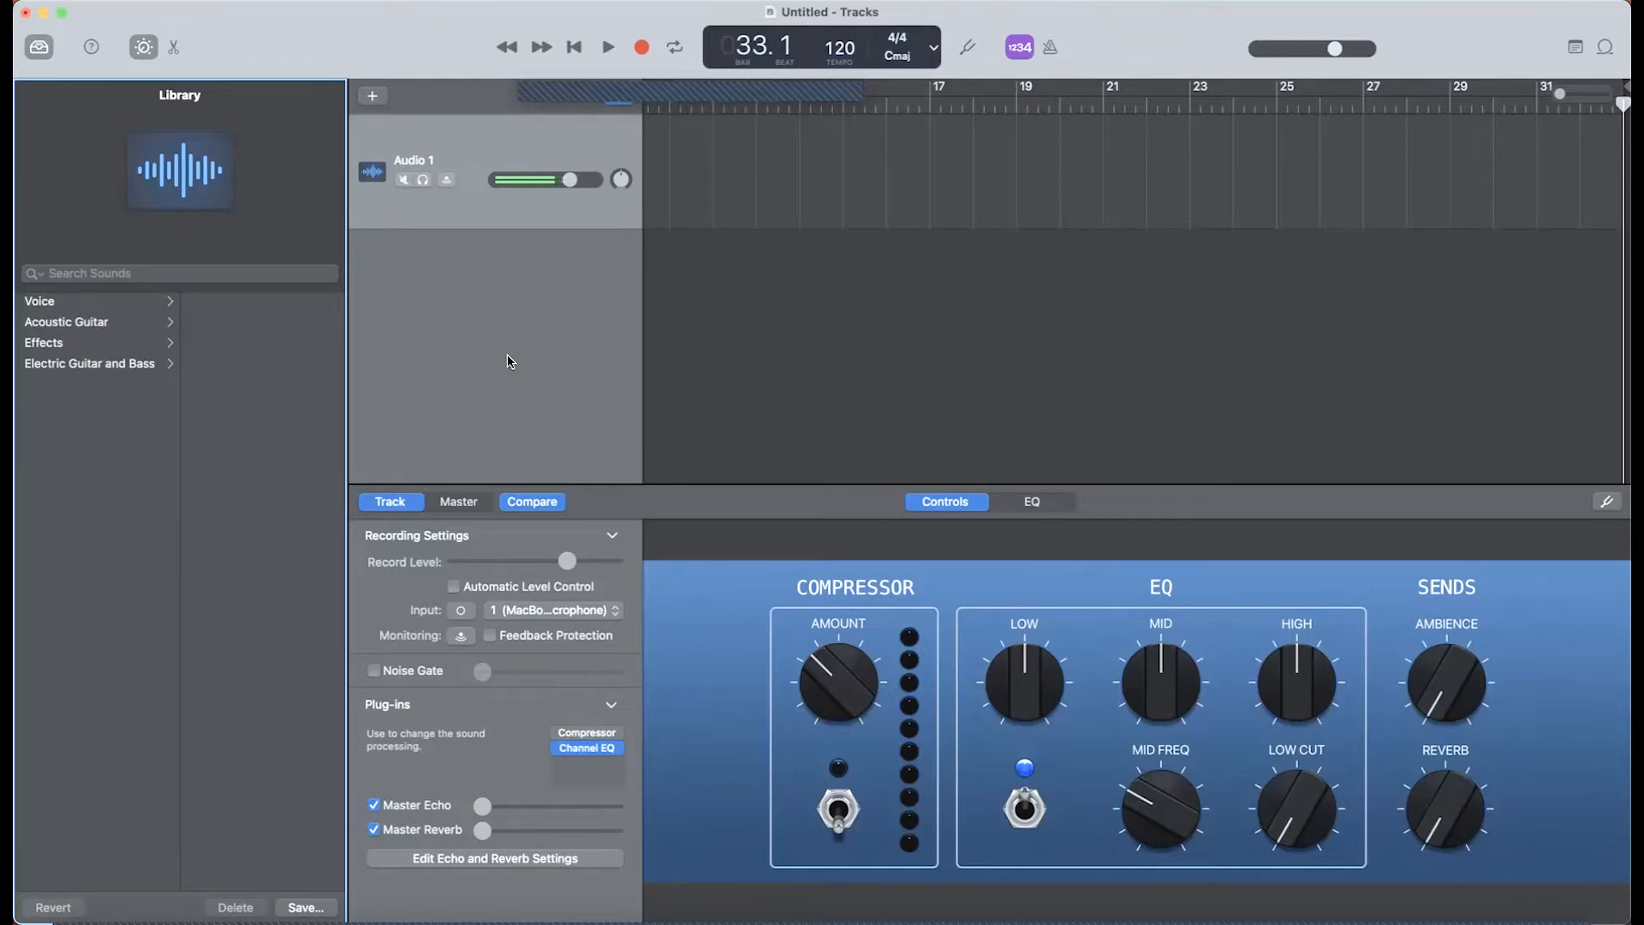
pyautogui.moveTo(503, 351)
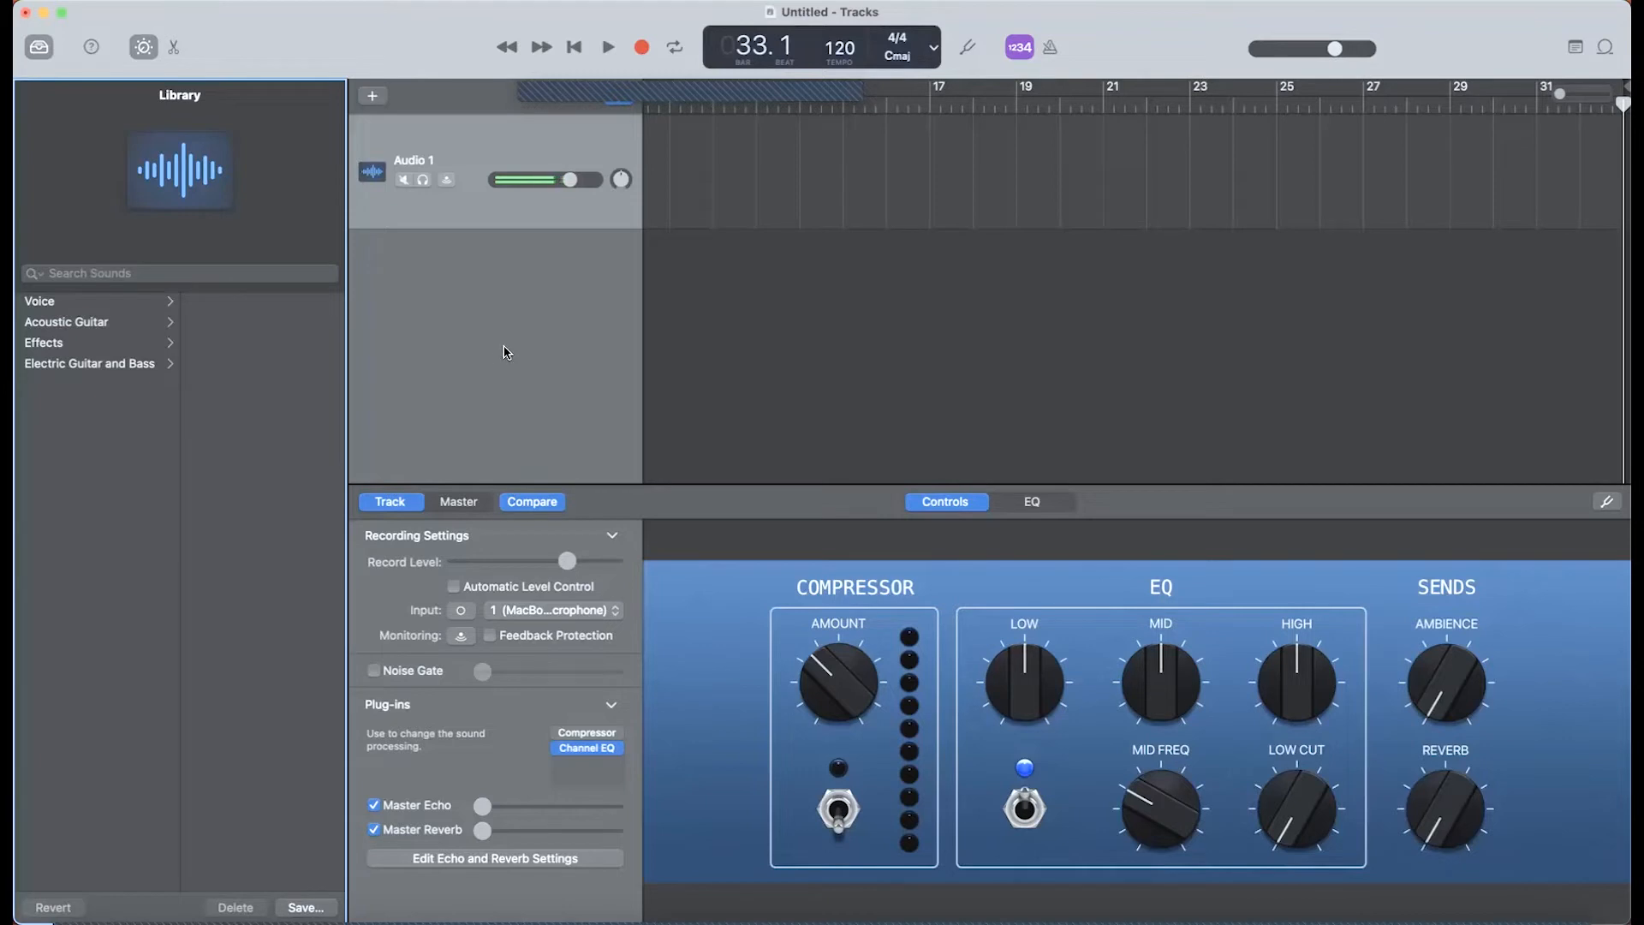
pyautogui.moveTo(356, 297)
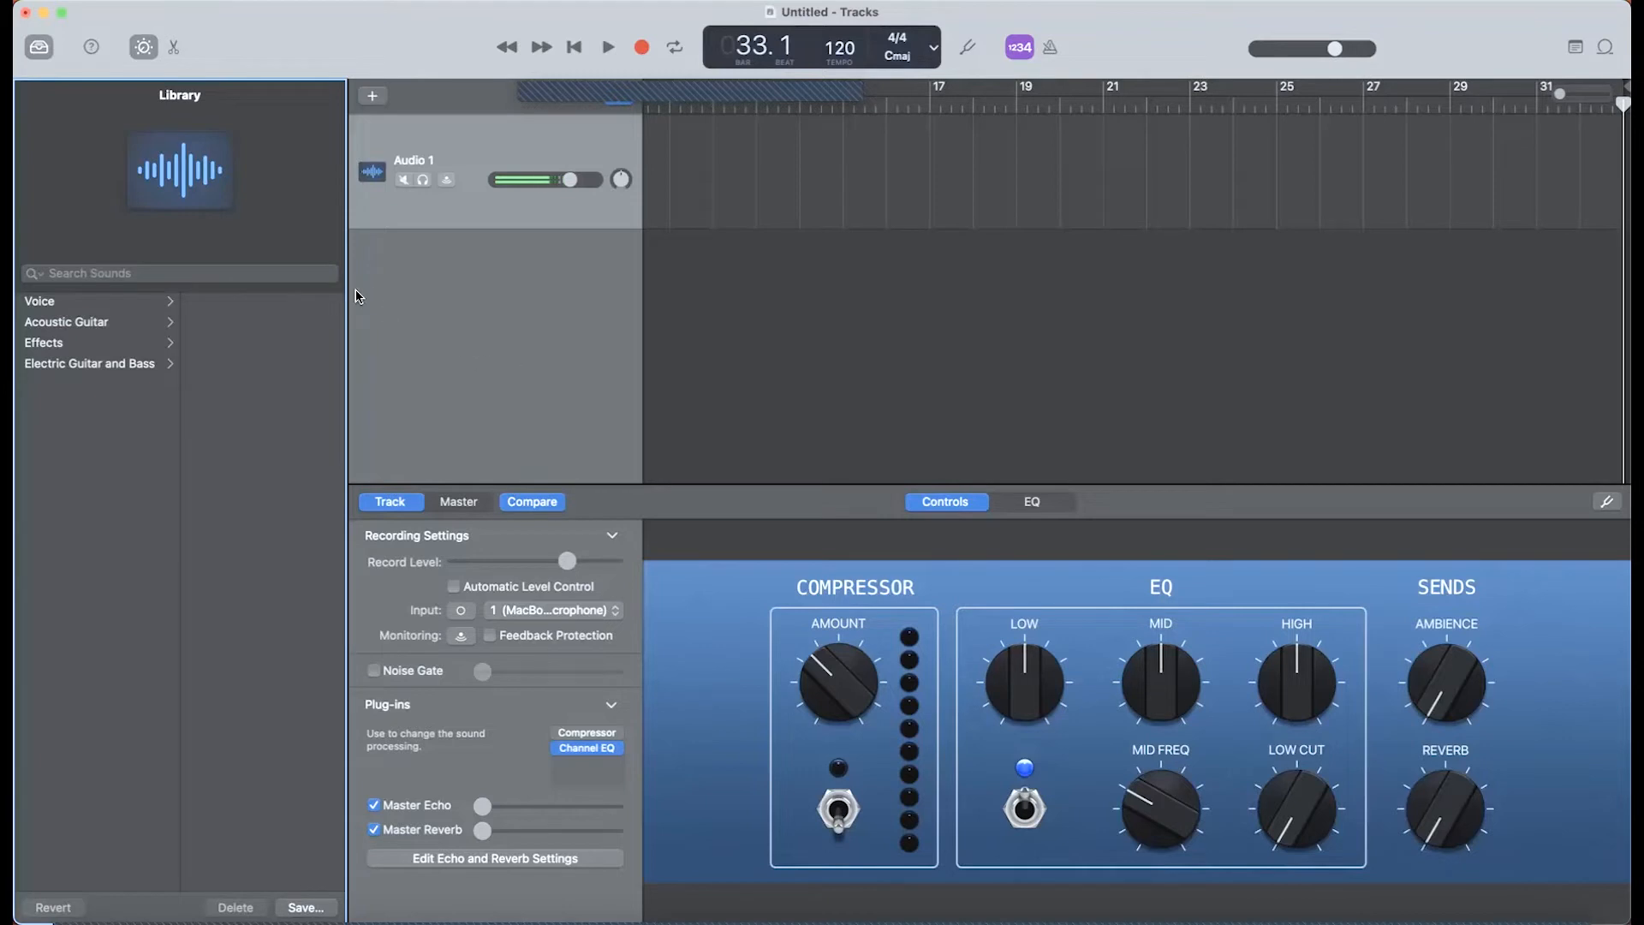
pyautogui.moveTo(344, 310)
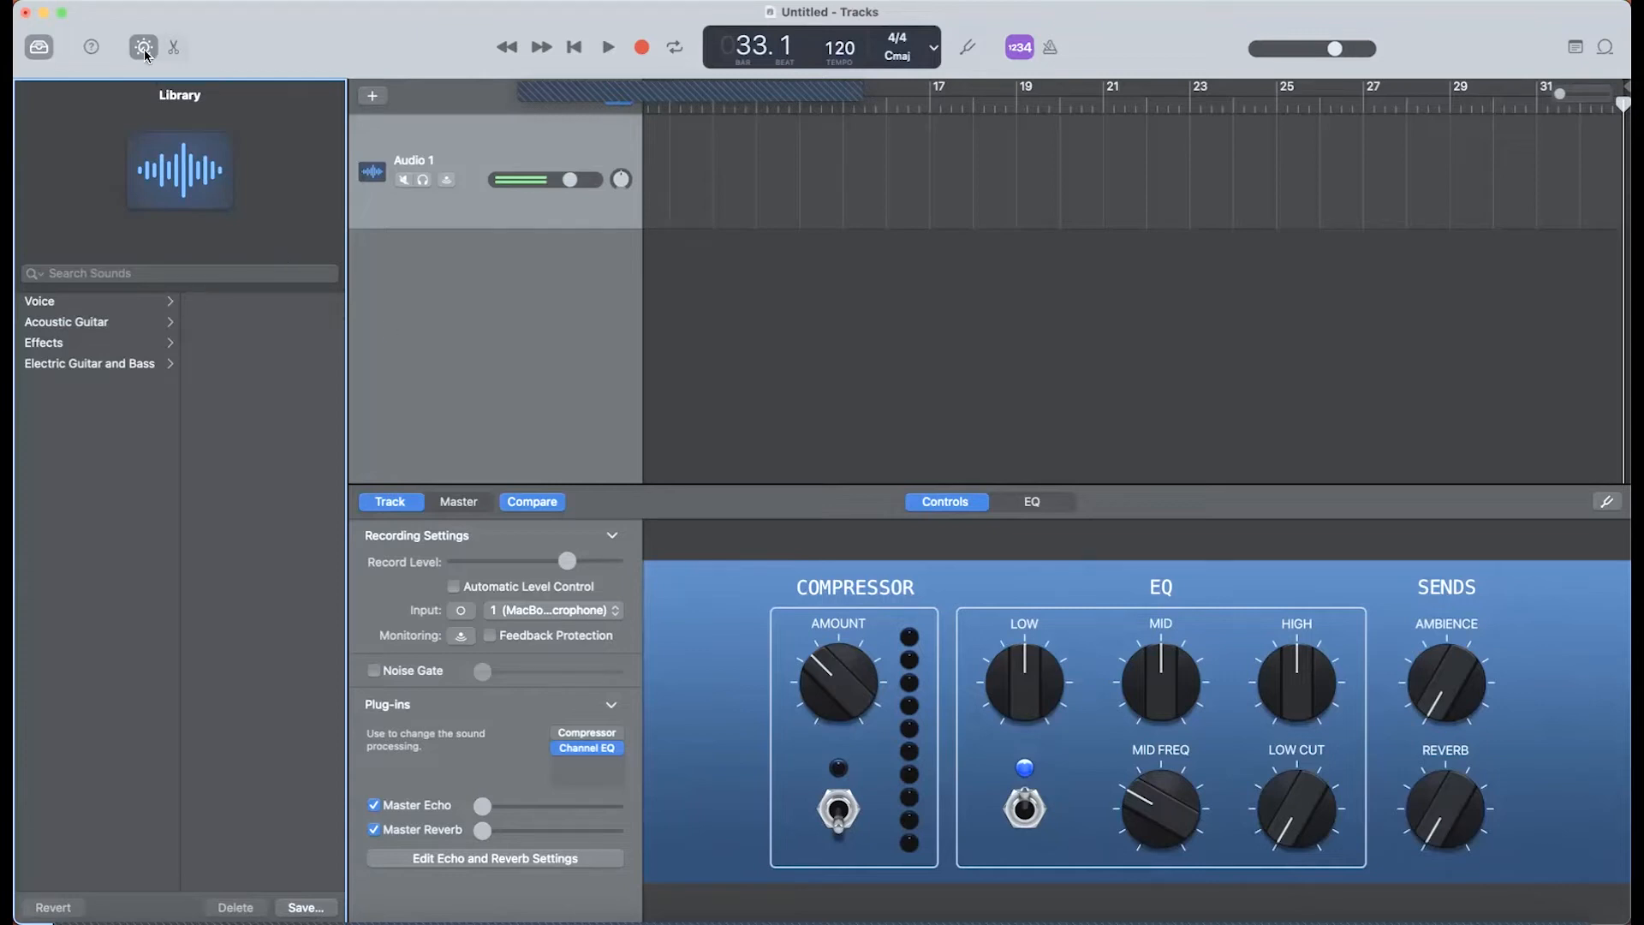
# Step: Hide the Smart Controls and Library panes, leaving only the empty Audio 1 track visible
pyautogui.click(144, 48)
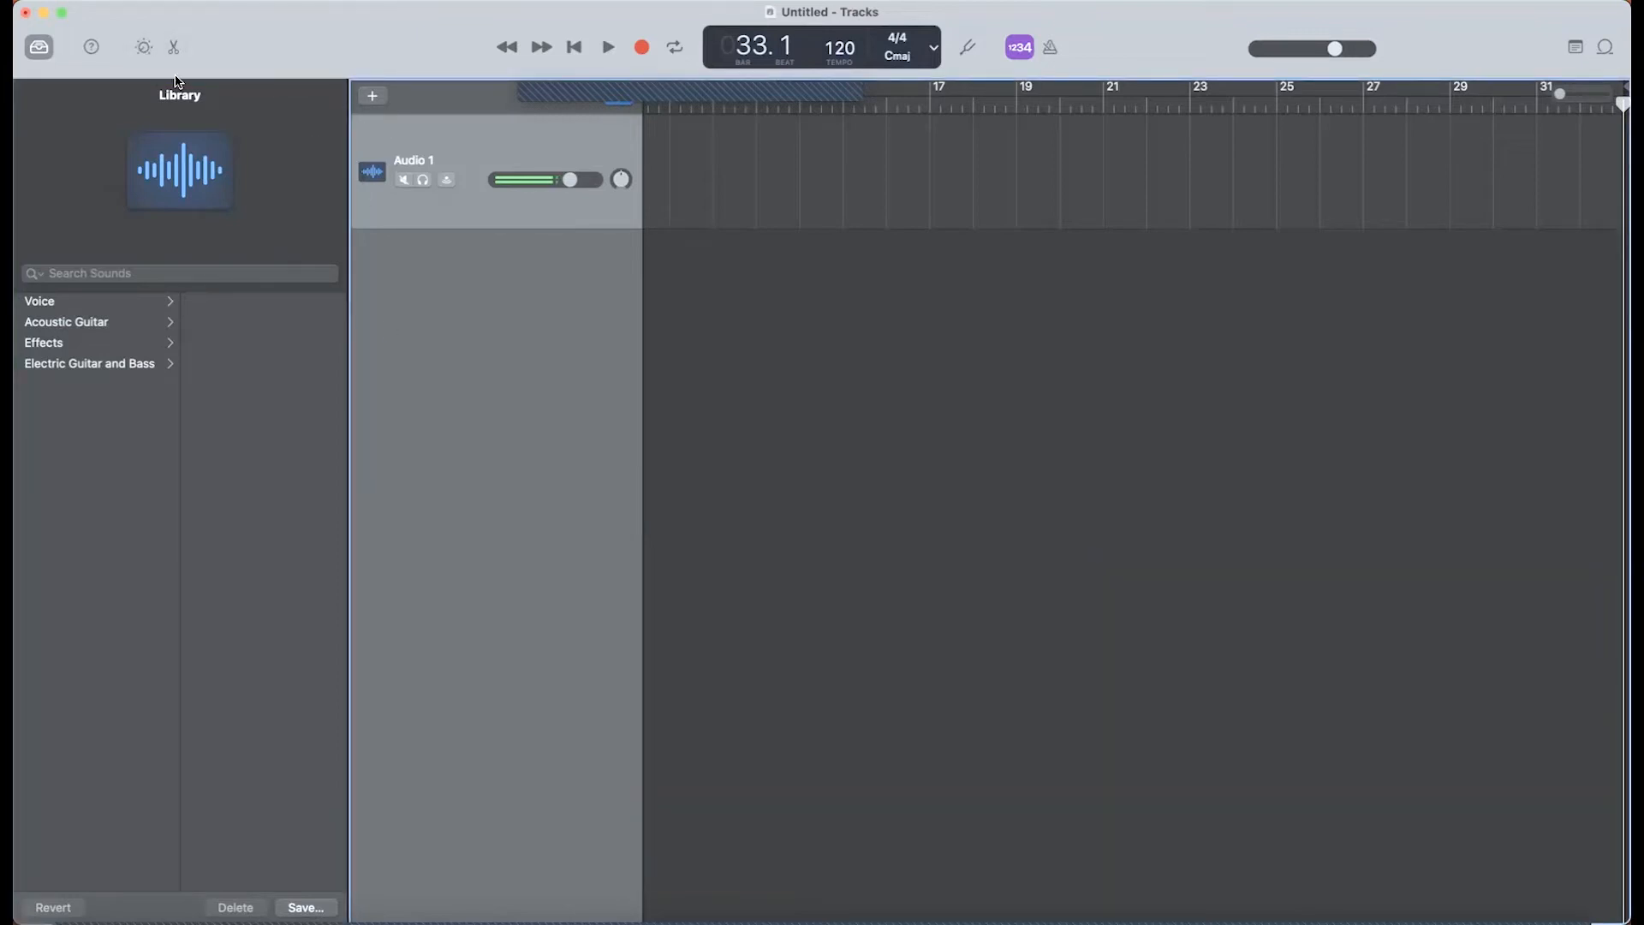
pyautogui.click(37, 48)
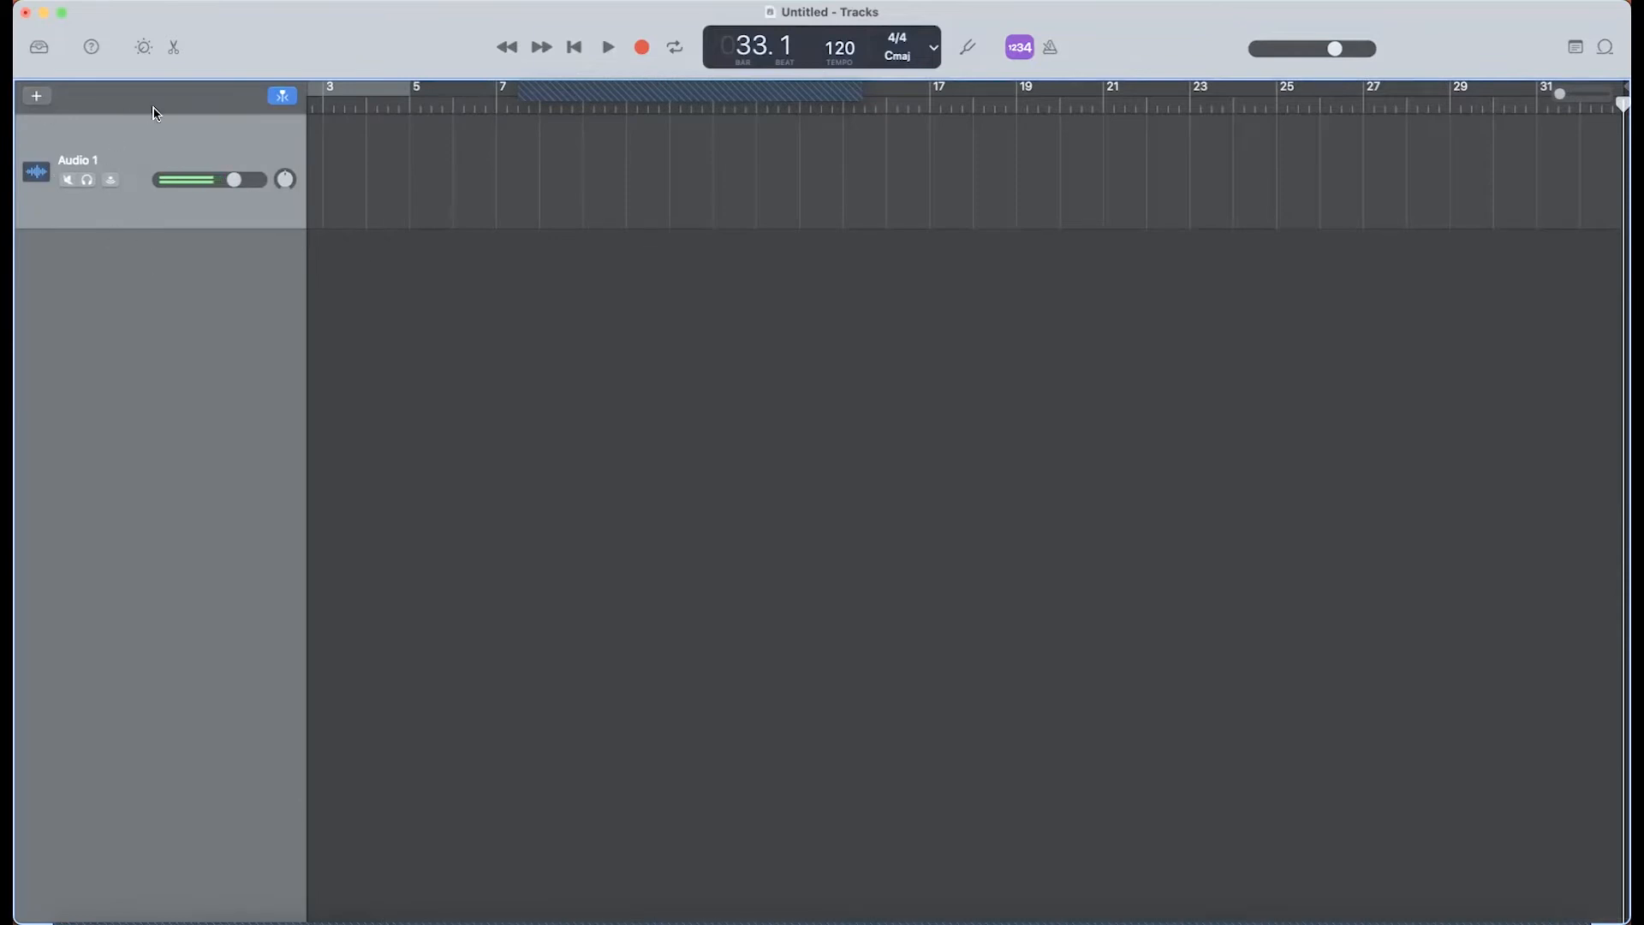
pyautogui.moveTo(193, 178)
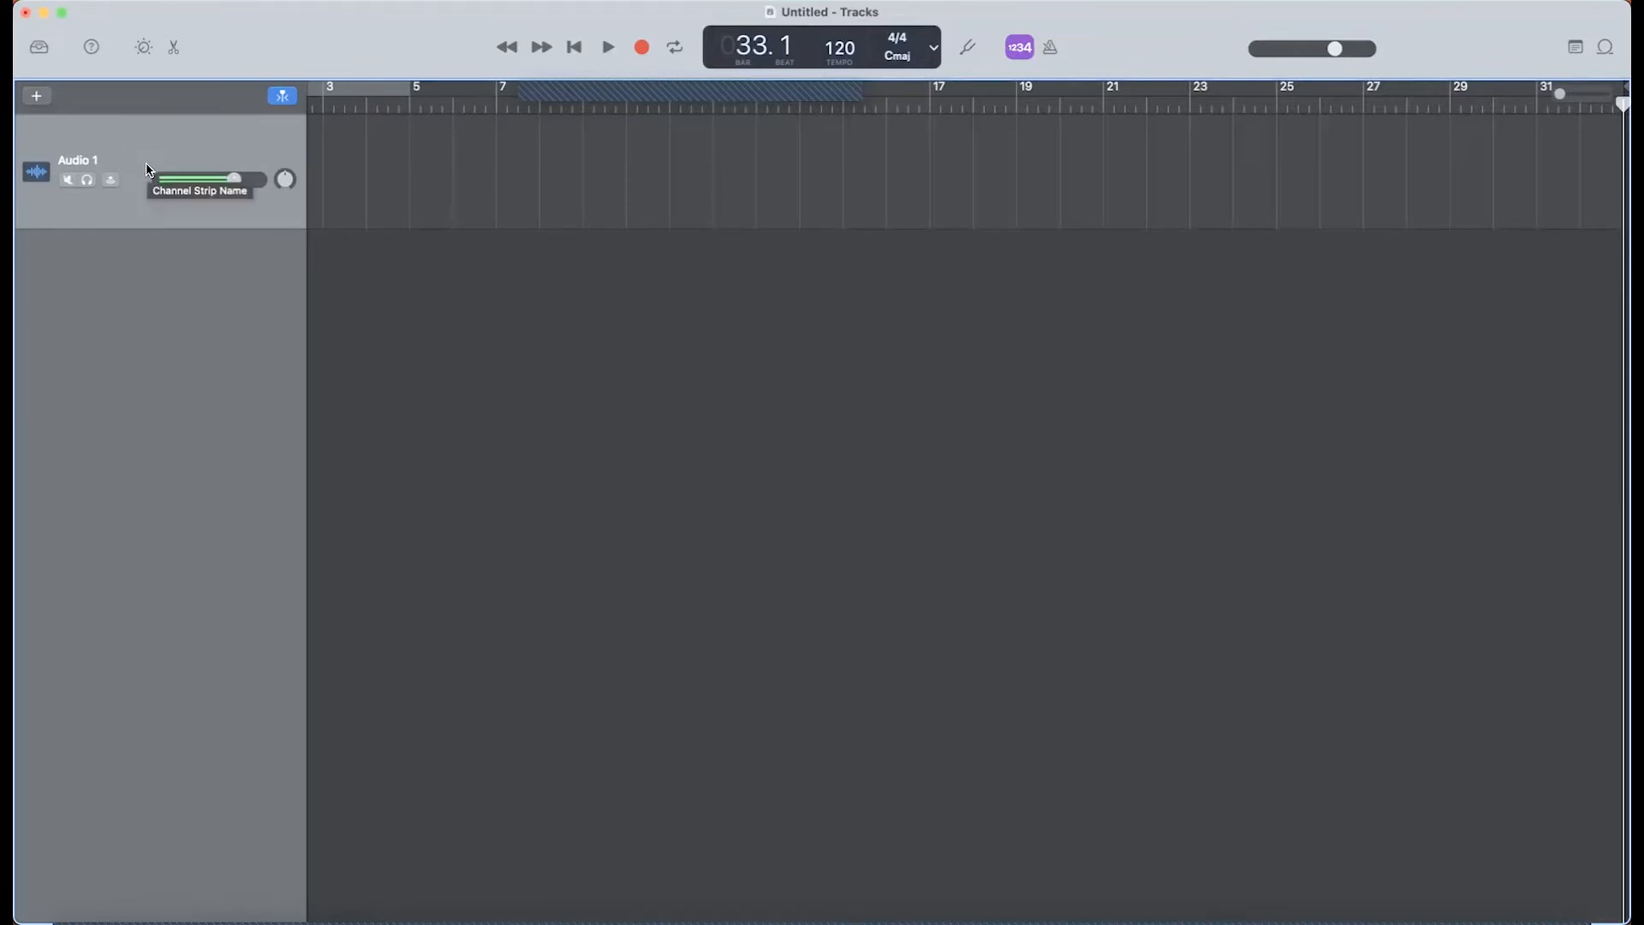
pyautogui.moveTo(233, 178); pyautogui.dragTo(194, 178)
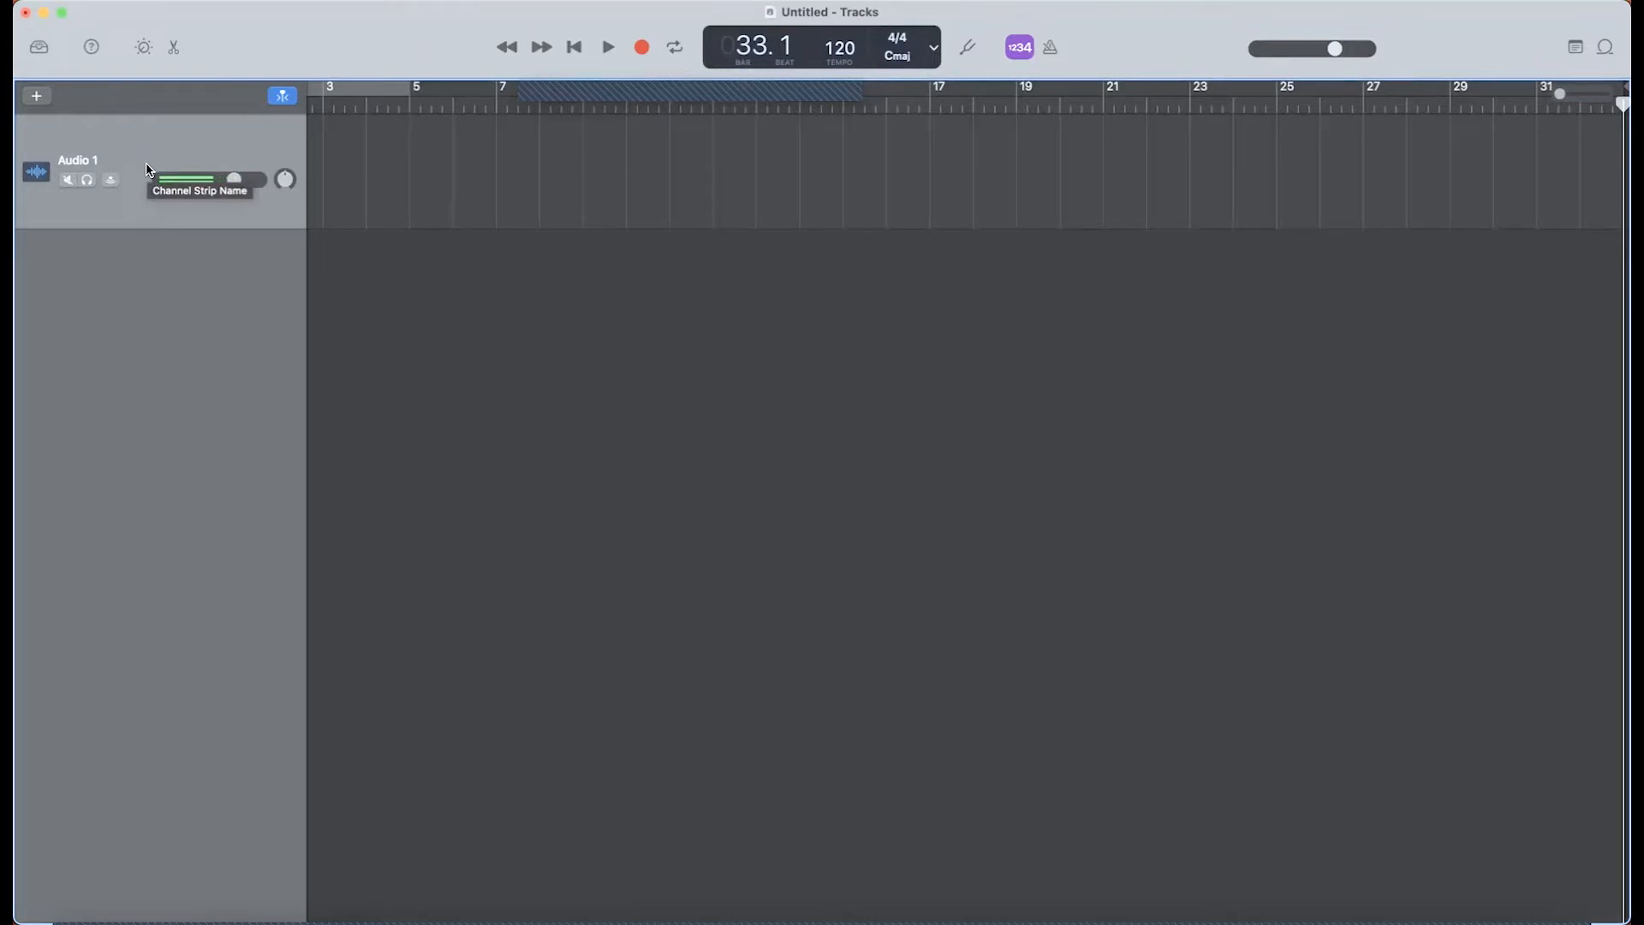
pyautogui.moveTo(133, 125)
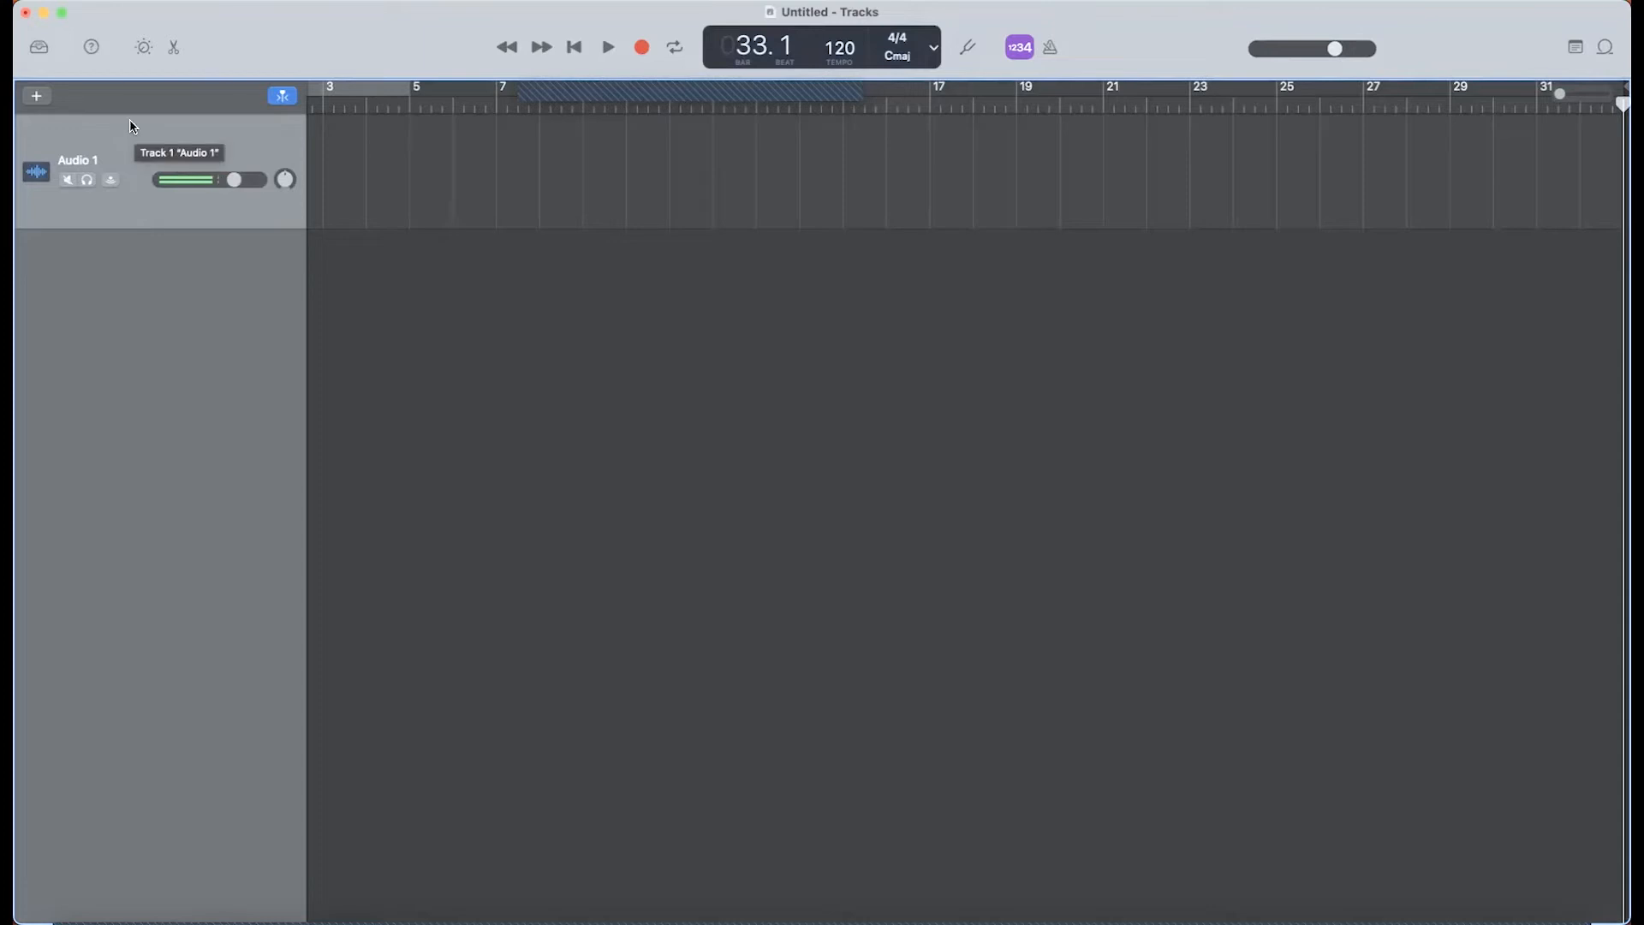
pyautogui.moveTo(221, 281)
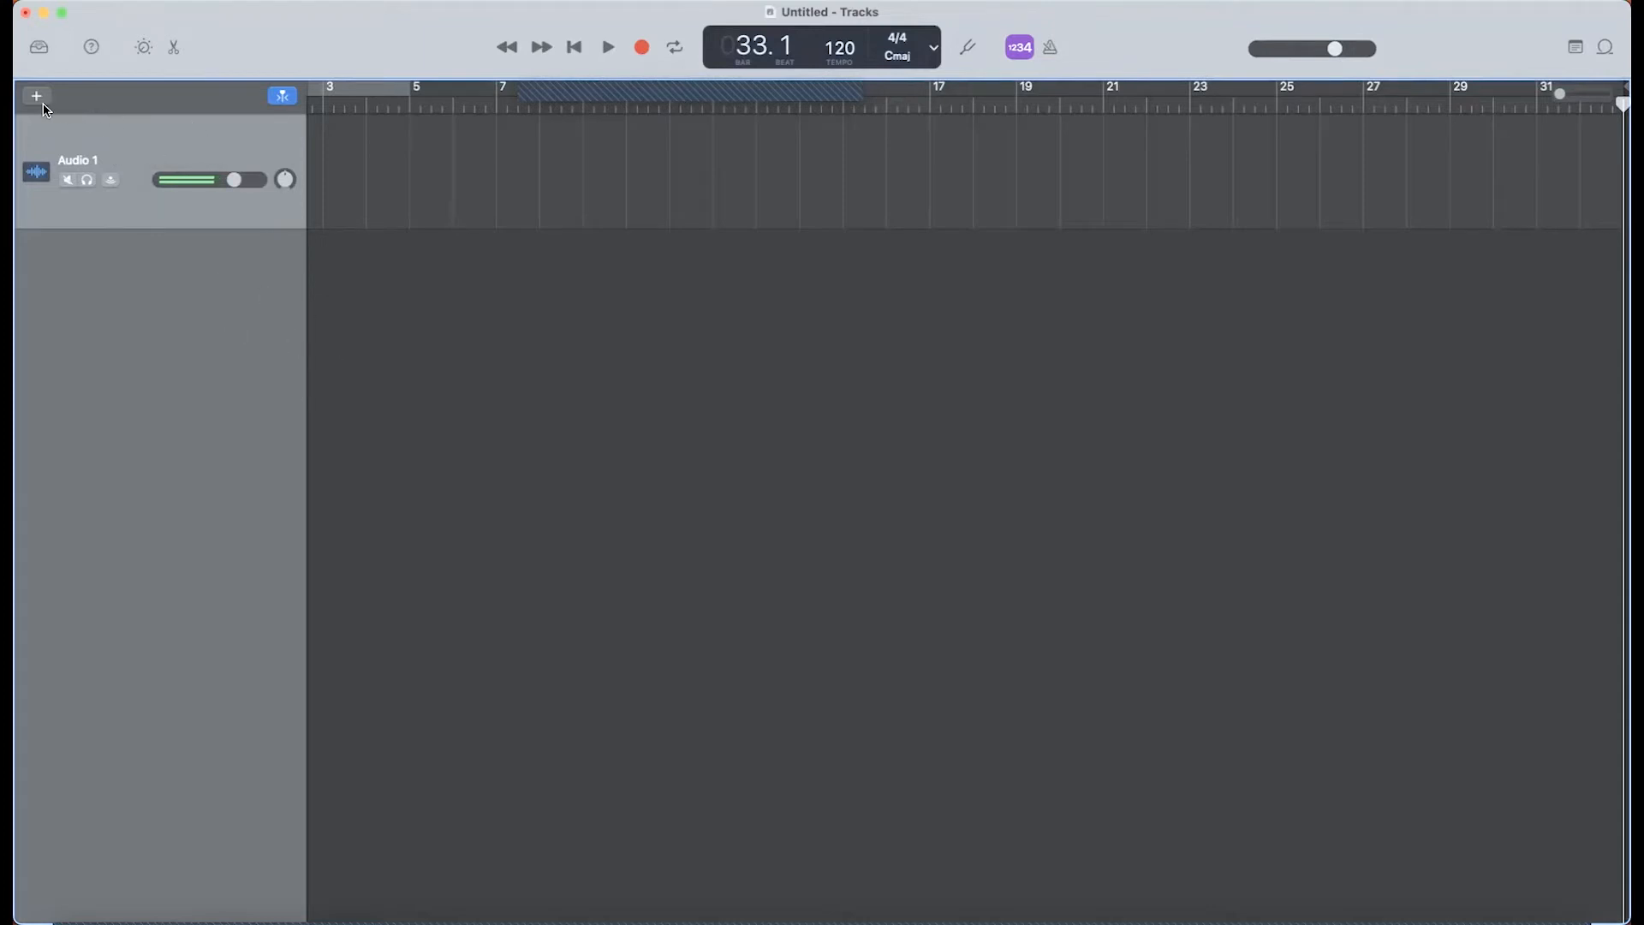
# Step: Create a new Drummer track, which appears as Portland below Audio 1
pyautogui.click(36, 96)
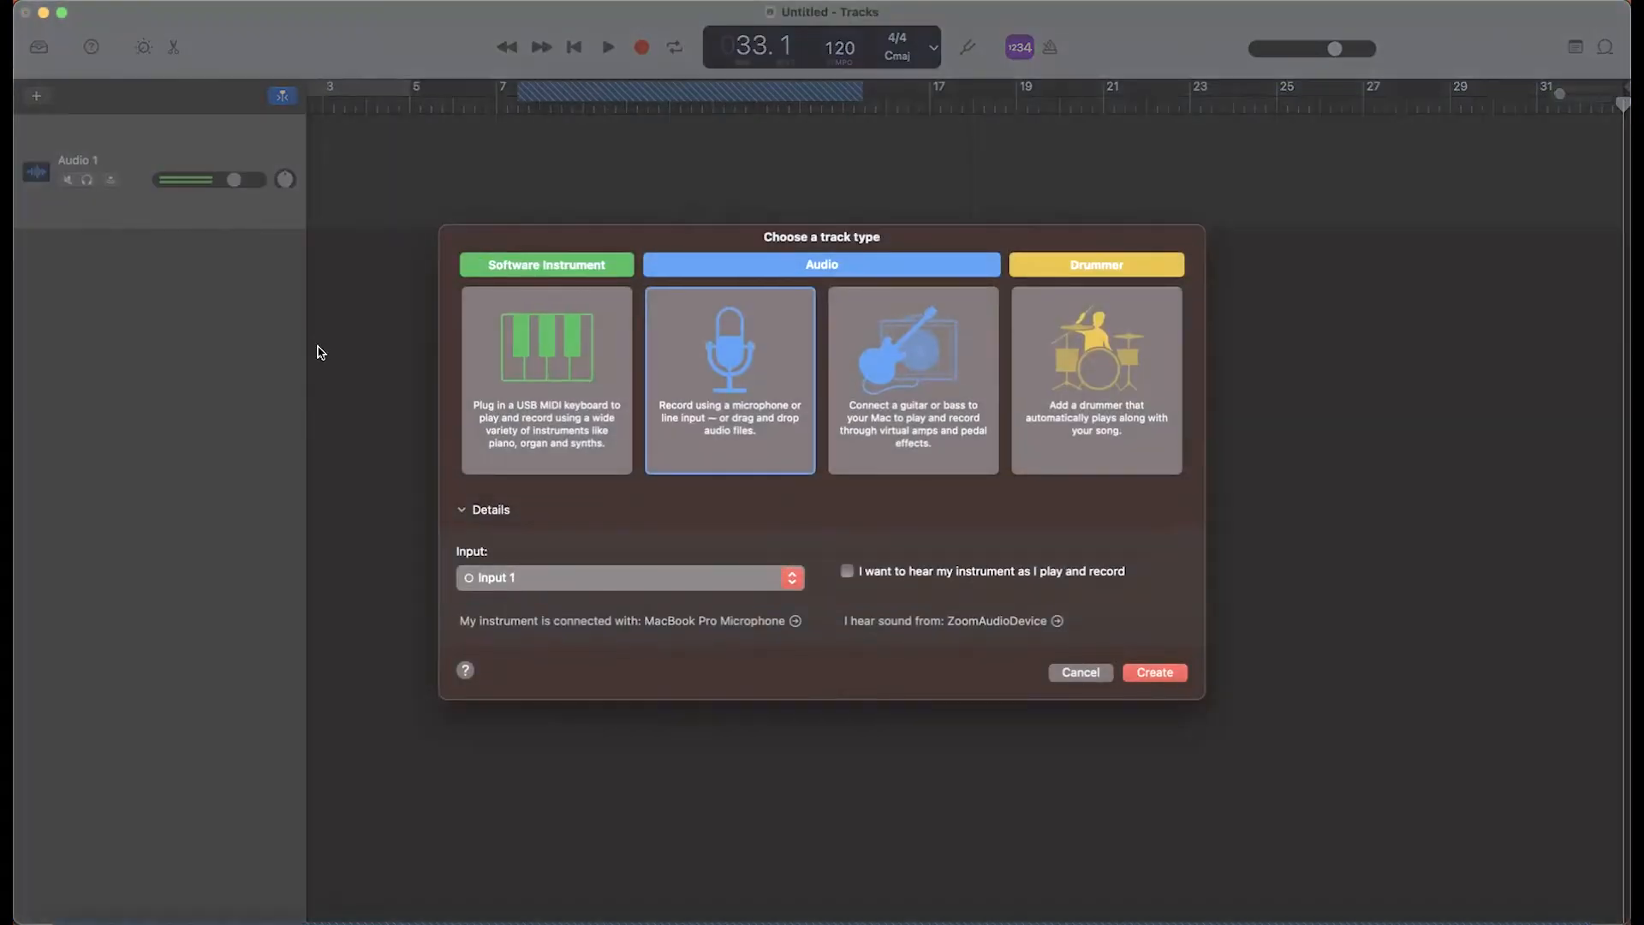
pyautogui.moveTo(123, 173)
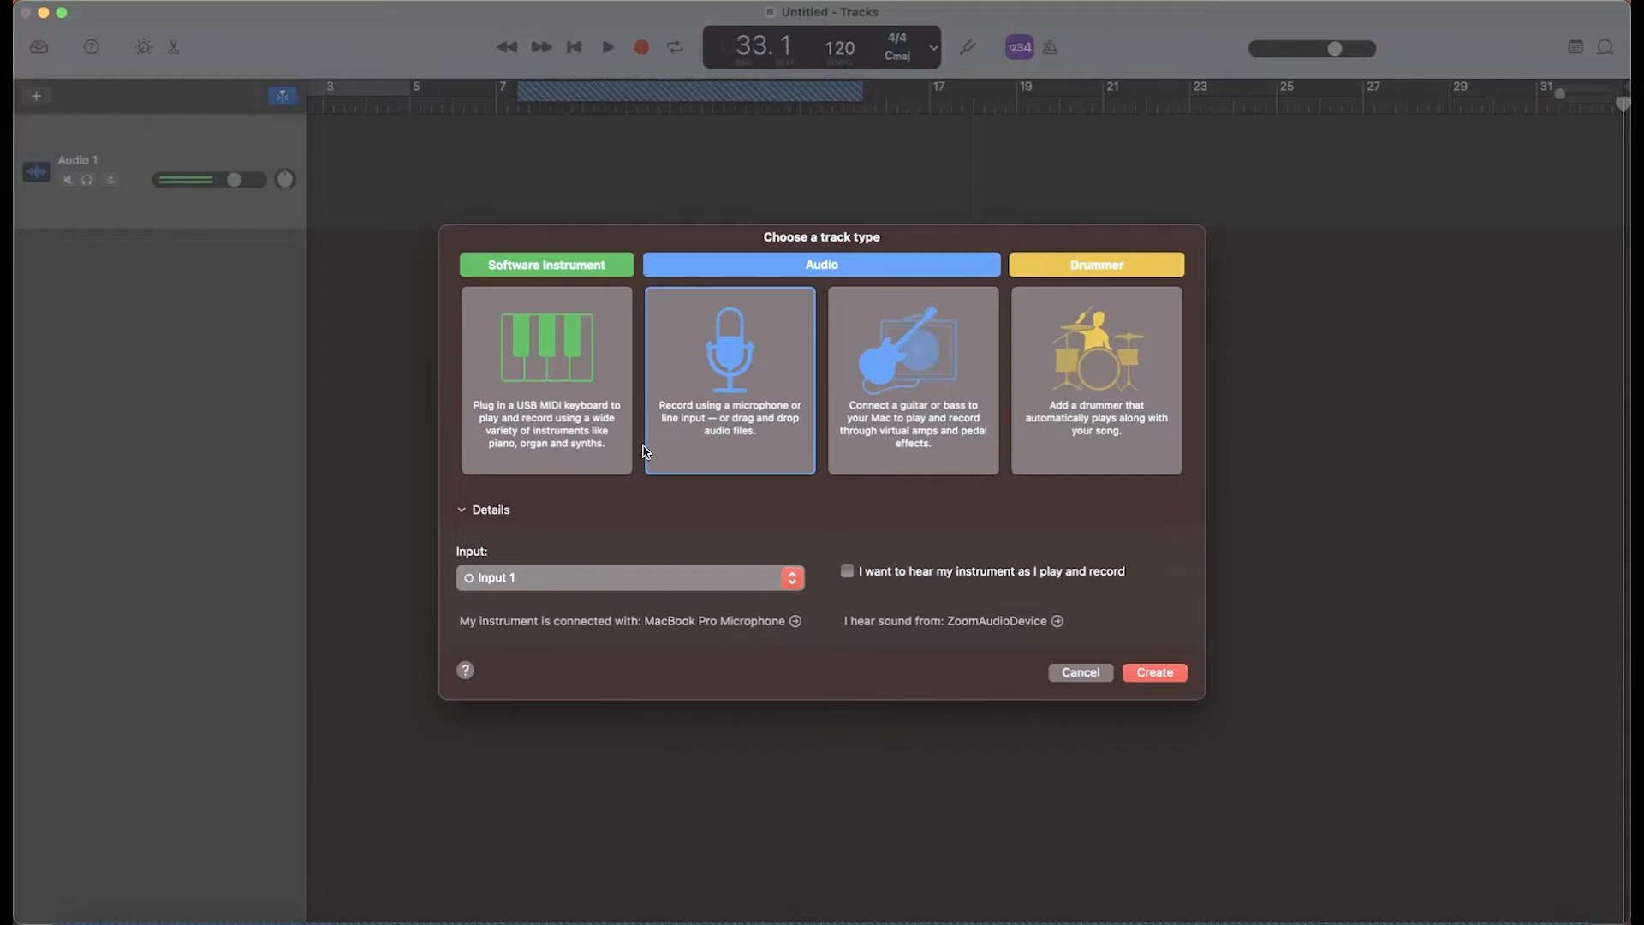
pyautogui.moveTo(1085, 421)
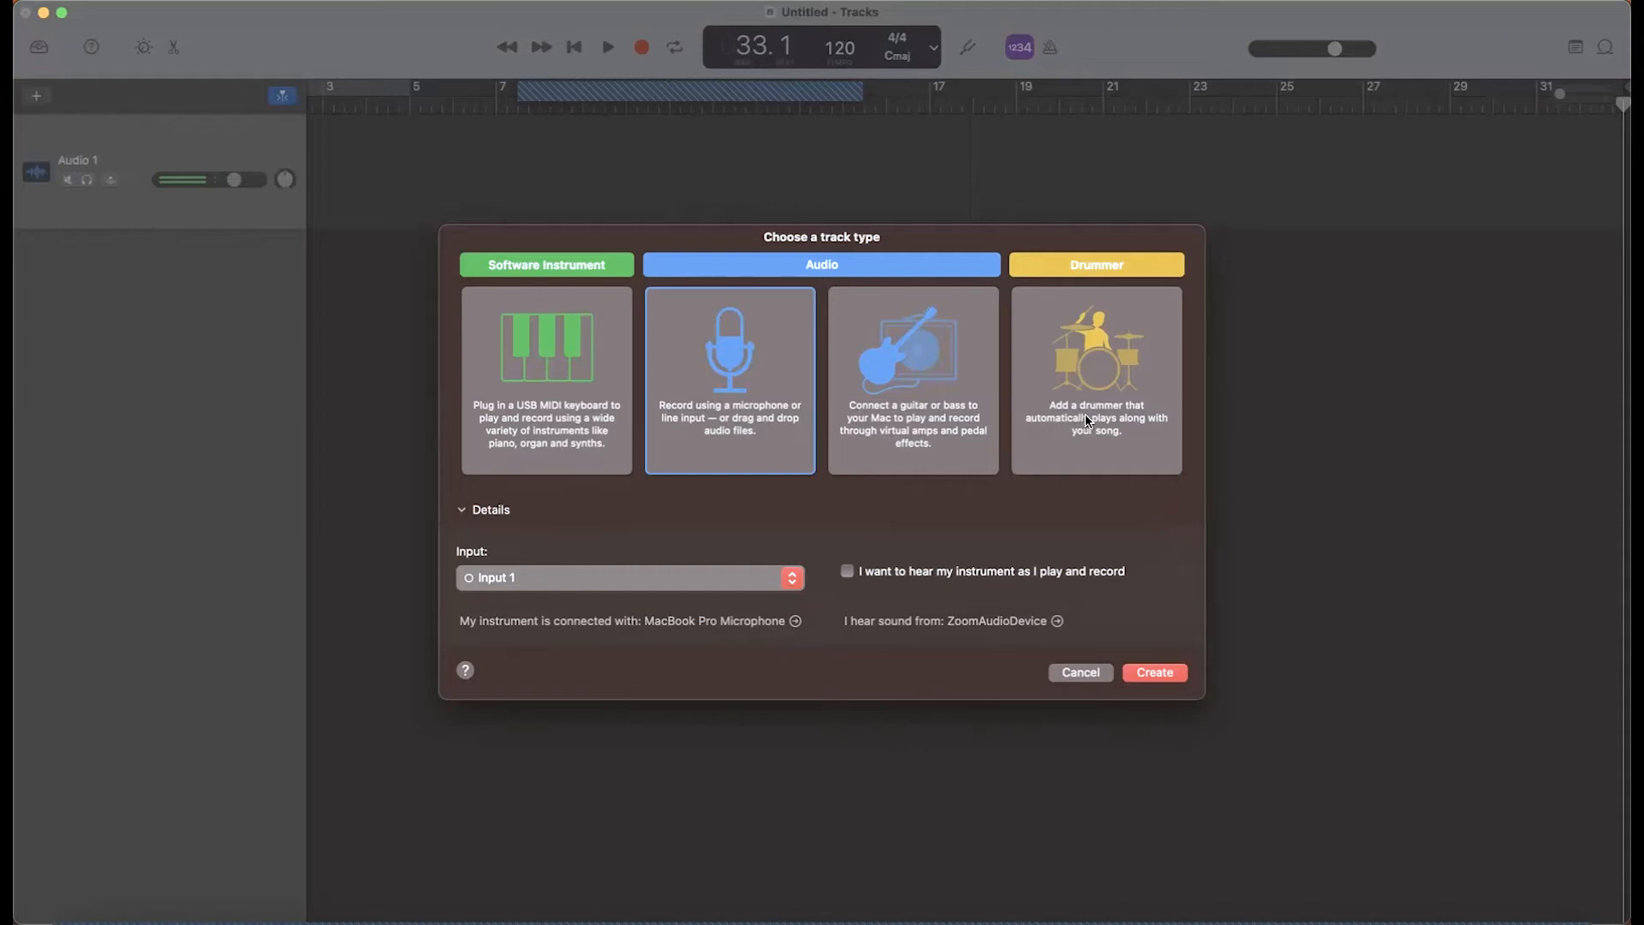
pyautogui.click(1095, 381)
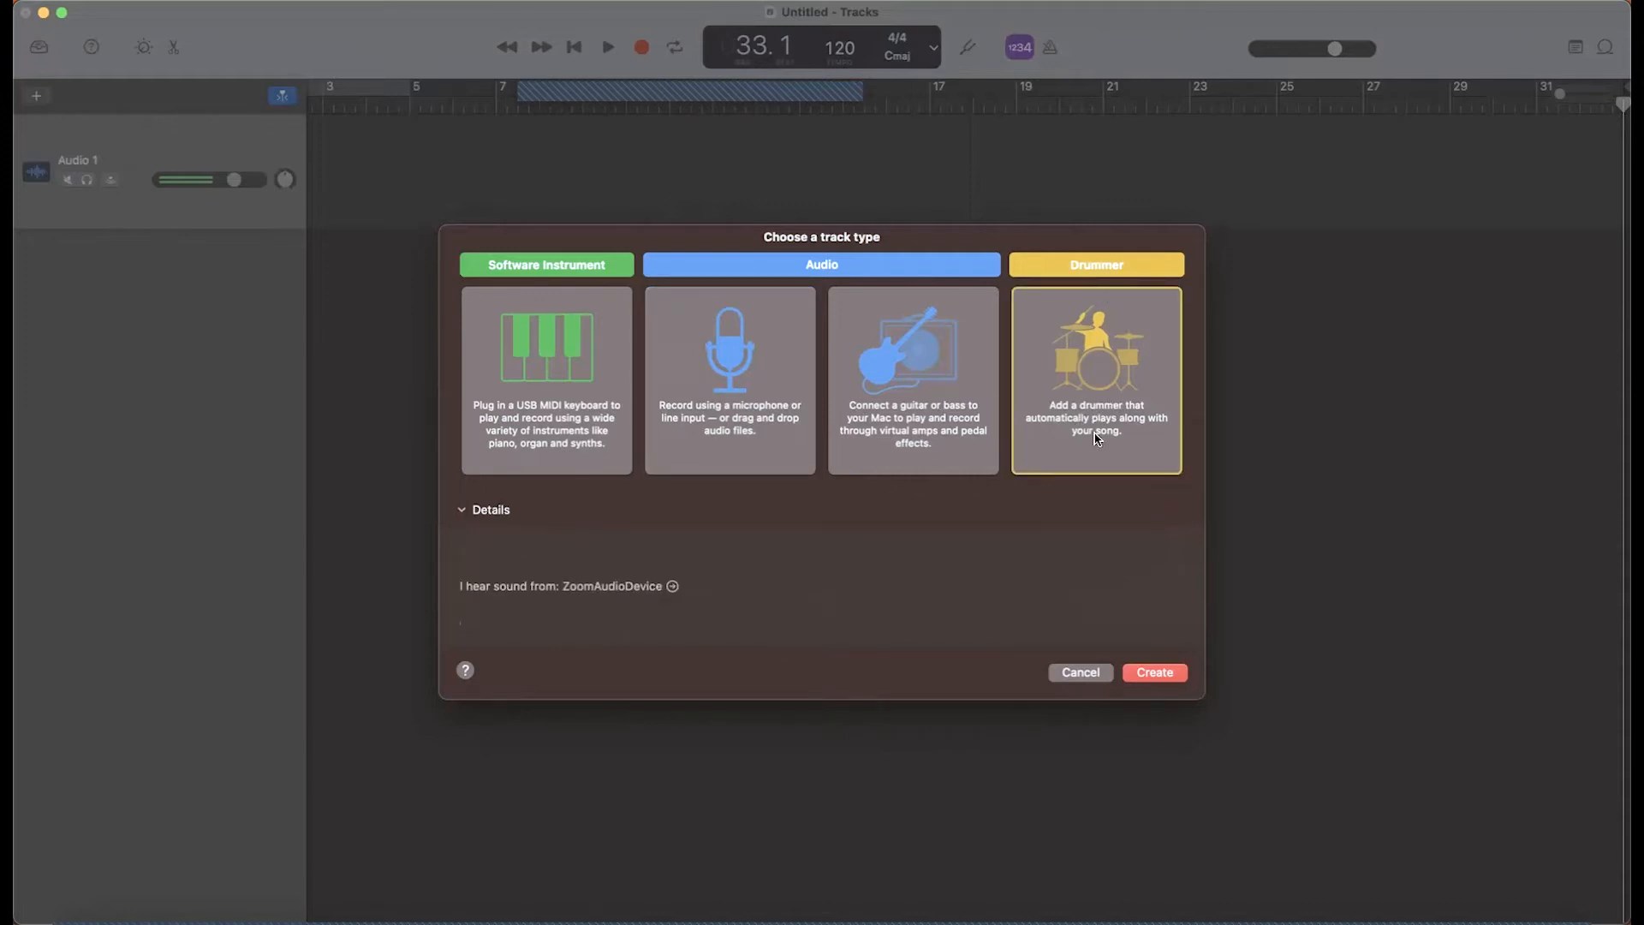
pyautogui.moveTo(1111, 581)
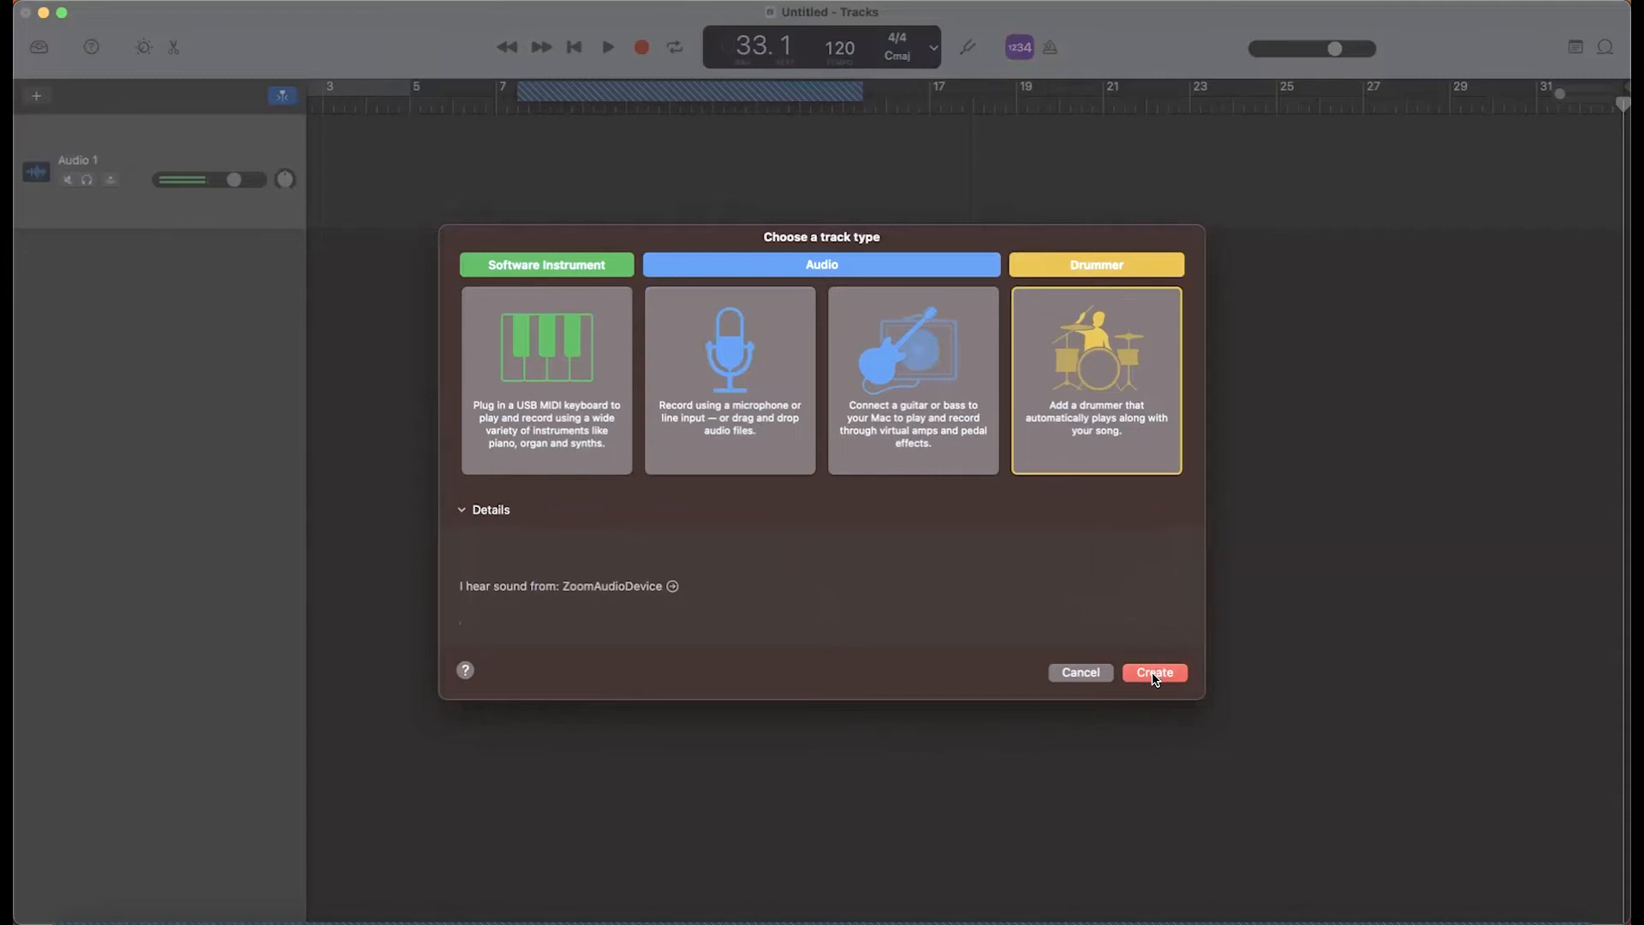
pyautogui.click(1153, 672)
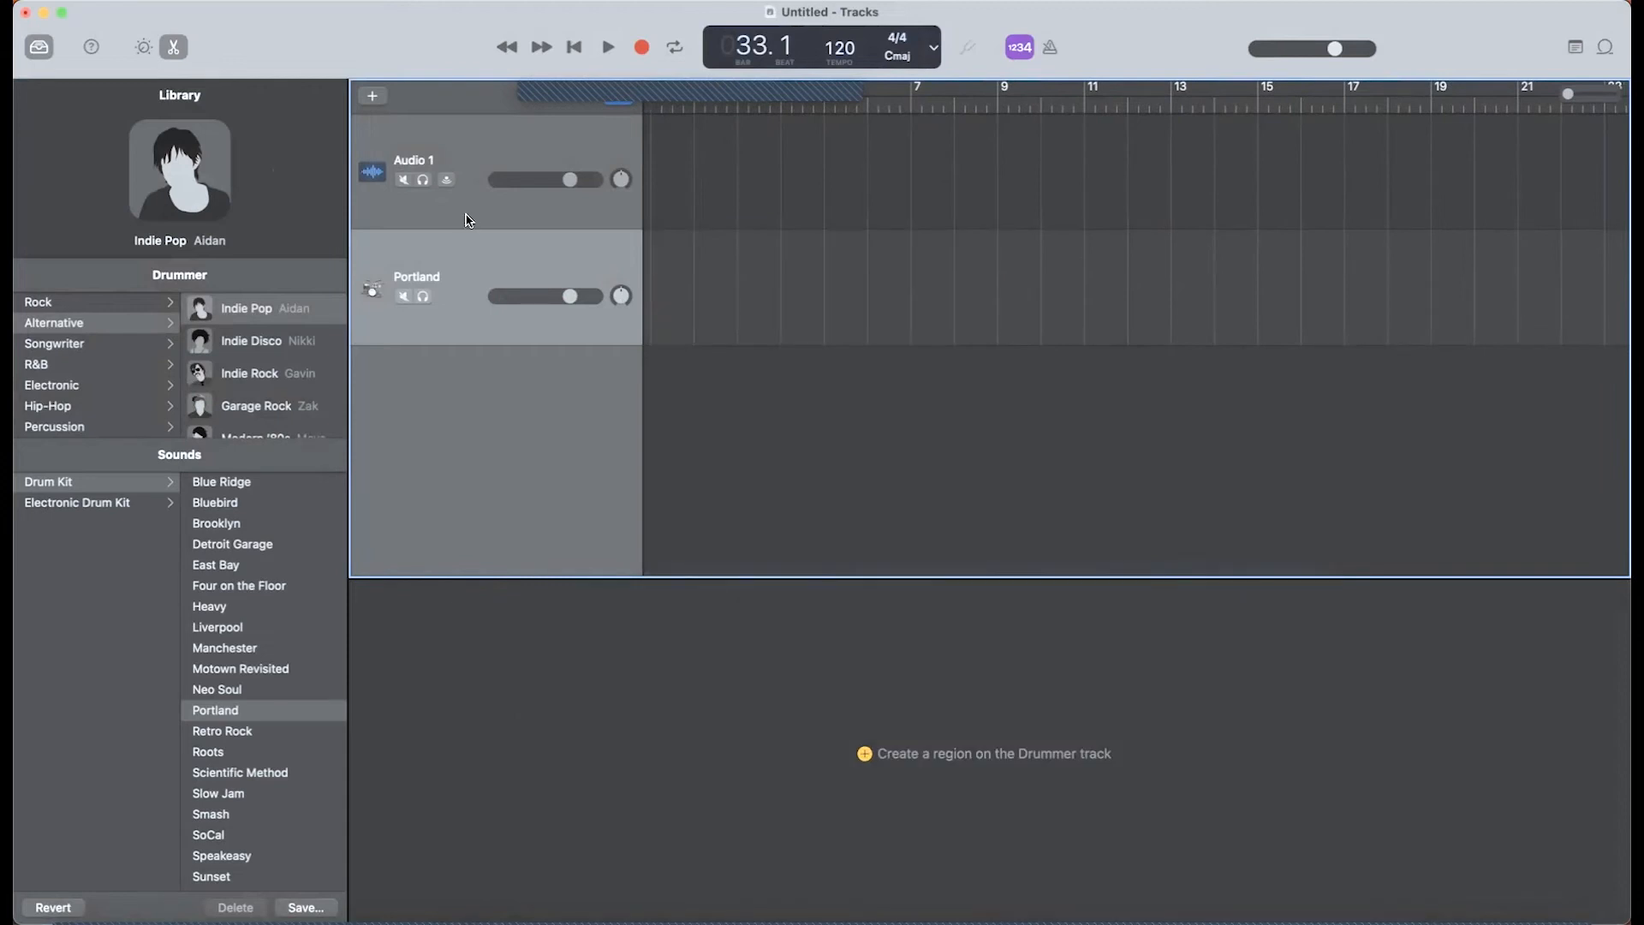
pyautogui.moveTo(162, 86)
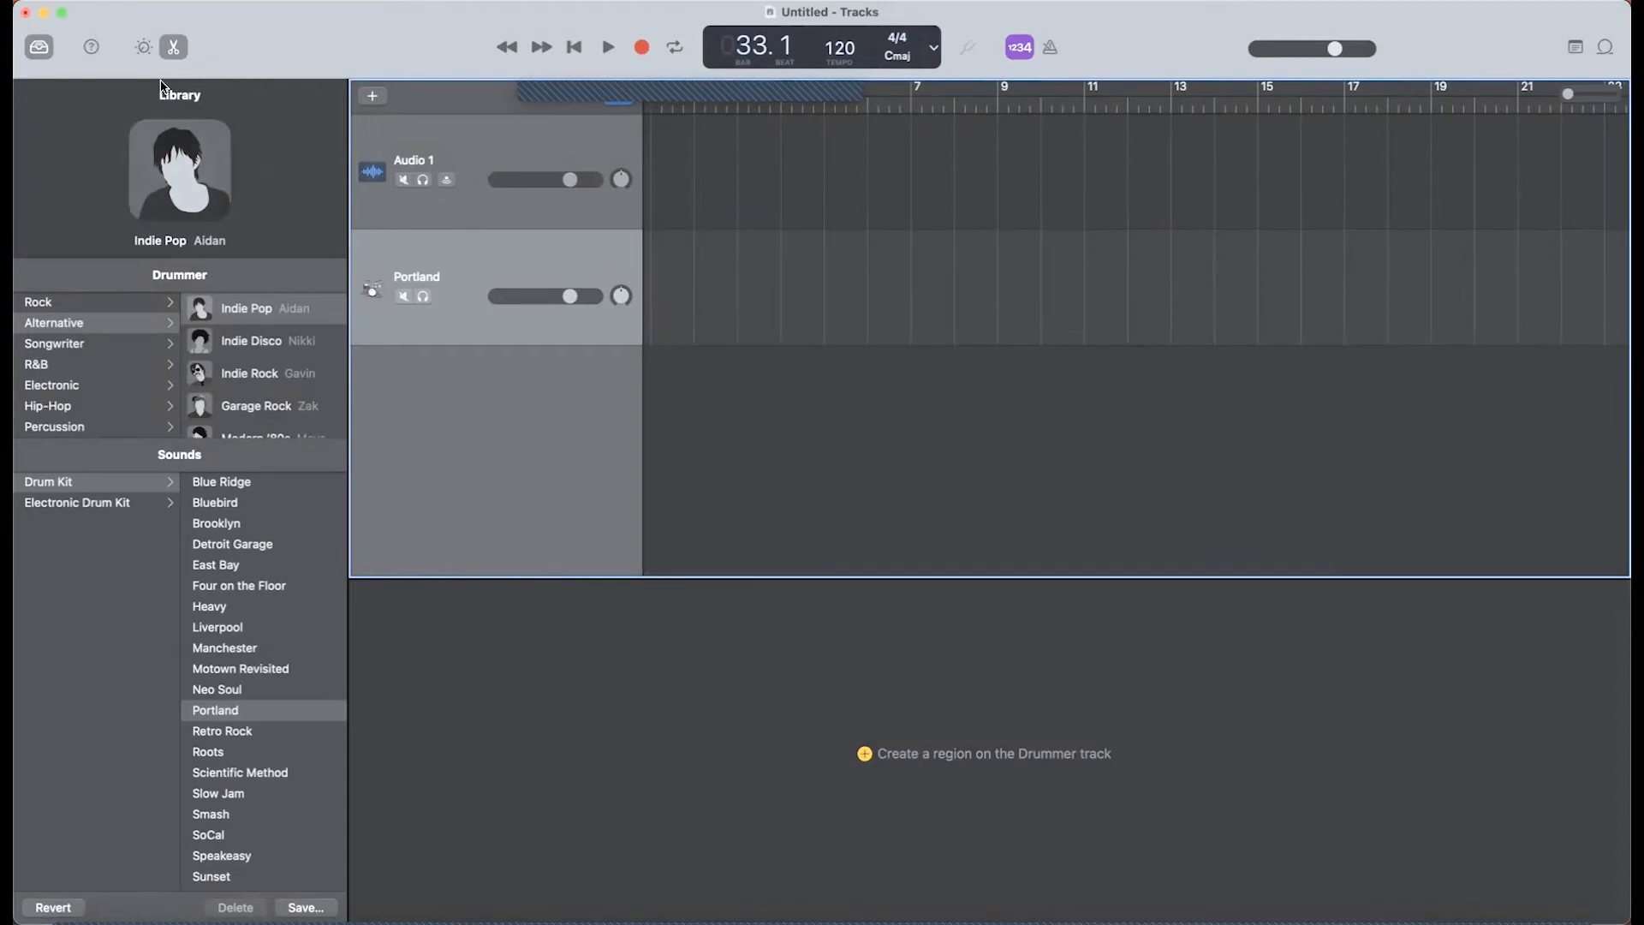
pyautogui.moveTo(144, 47)
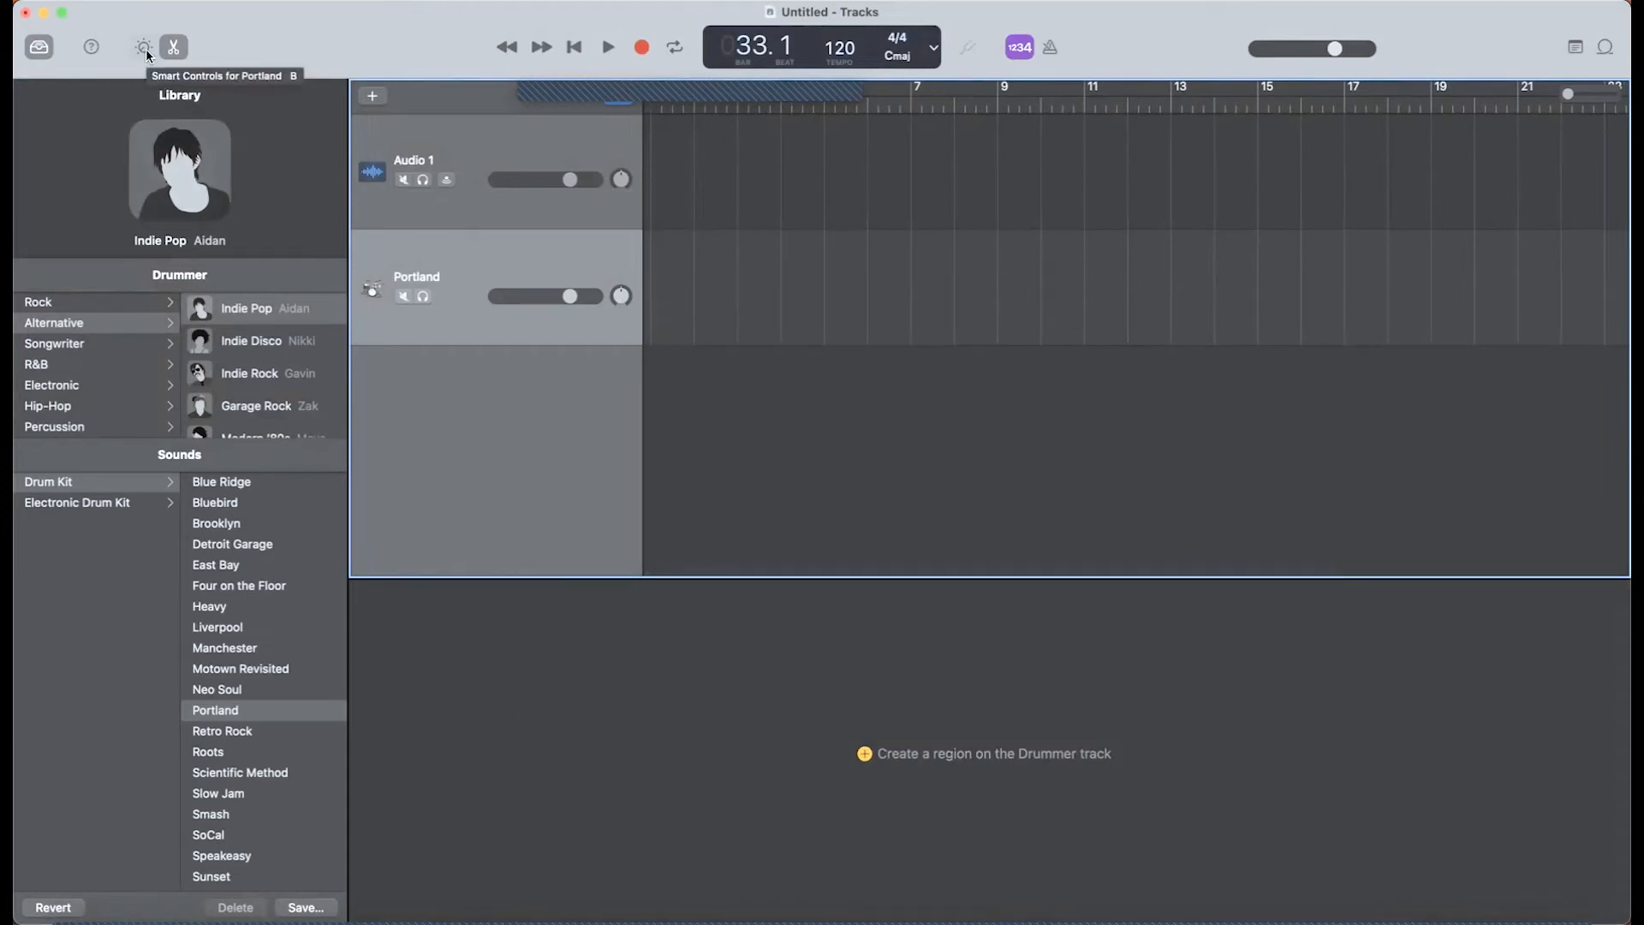
# Step: Show Portland's Smart Controls with its kit mix, compression, effects and plug-in slot
pyautogui.click(144, 48)
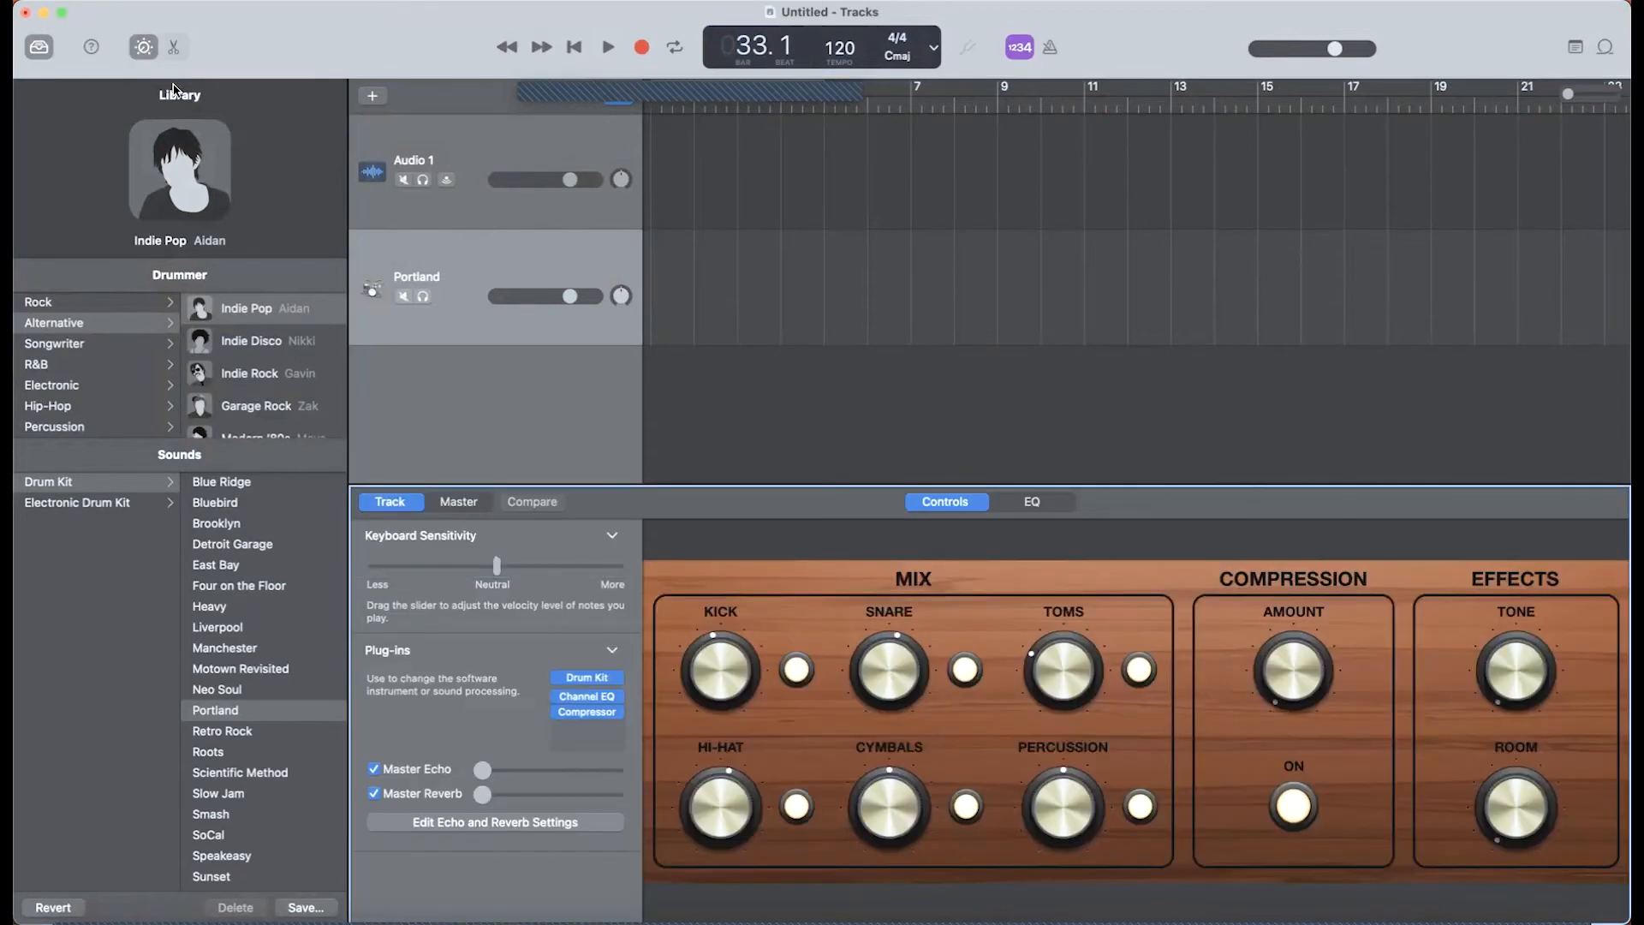
pyautogui.moveTo(713, 676)
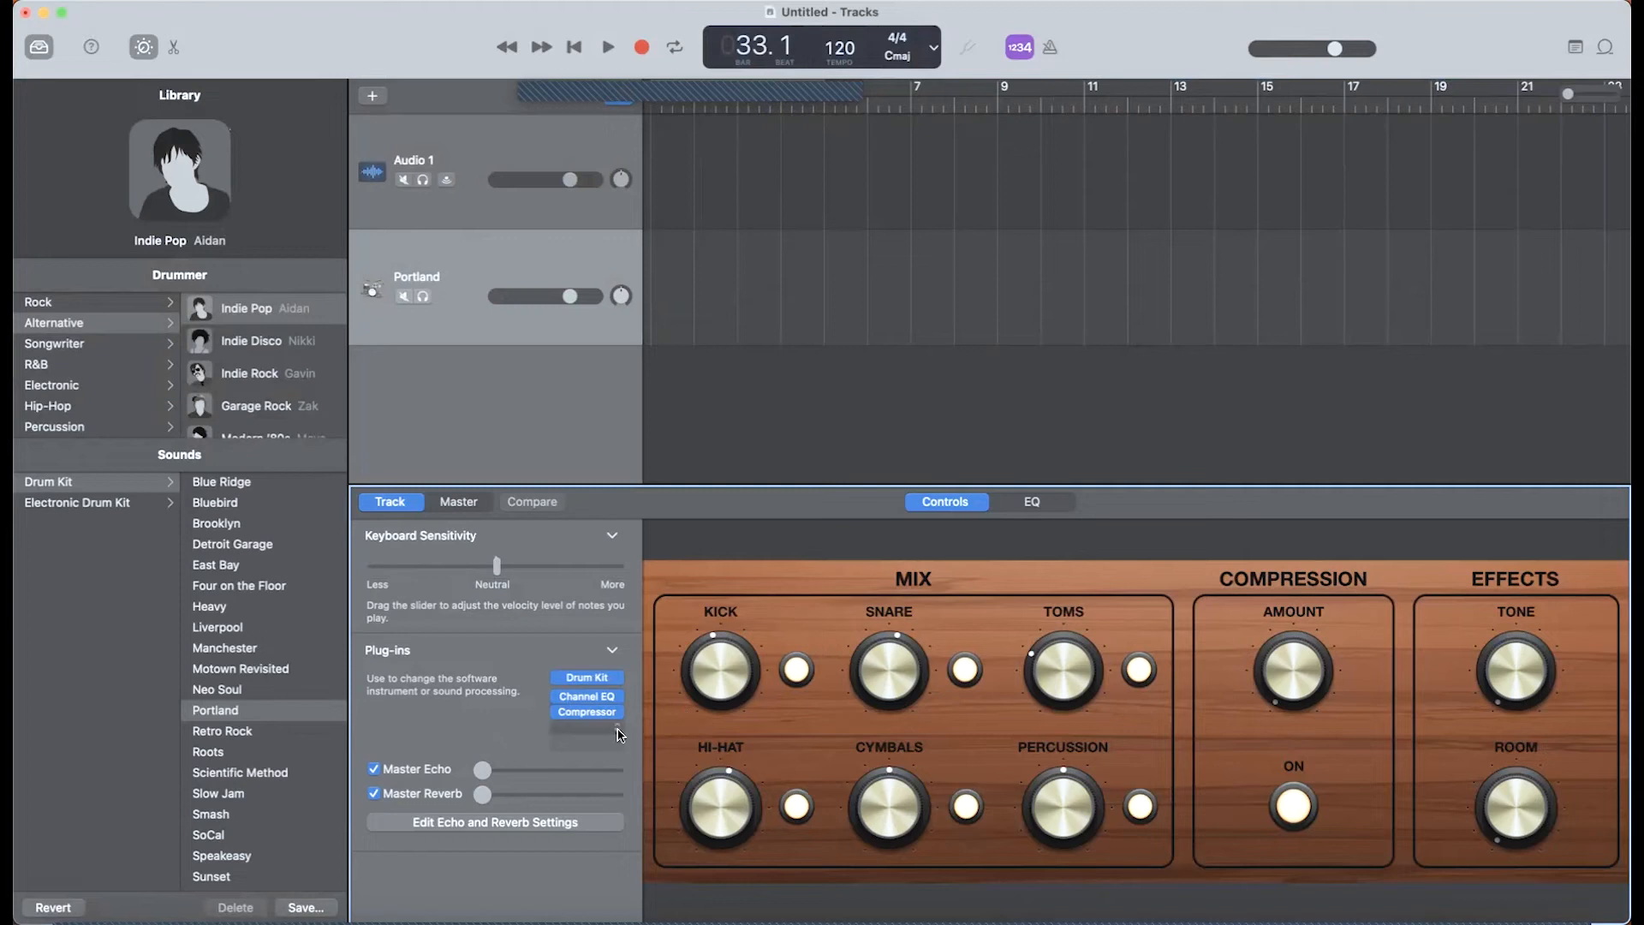
pyautogui.click(585, 676)
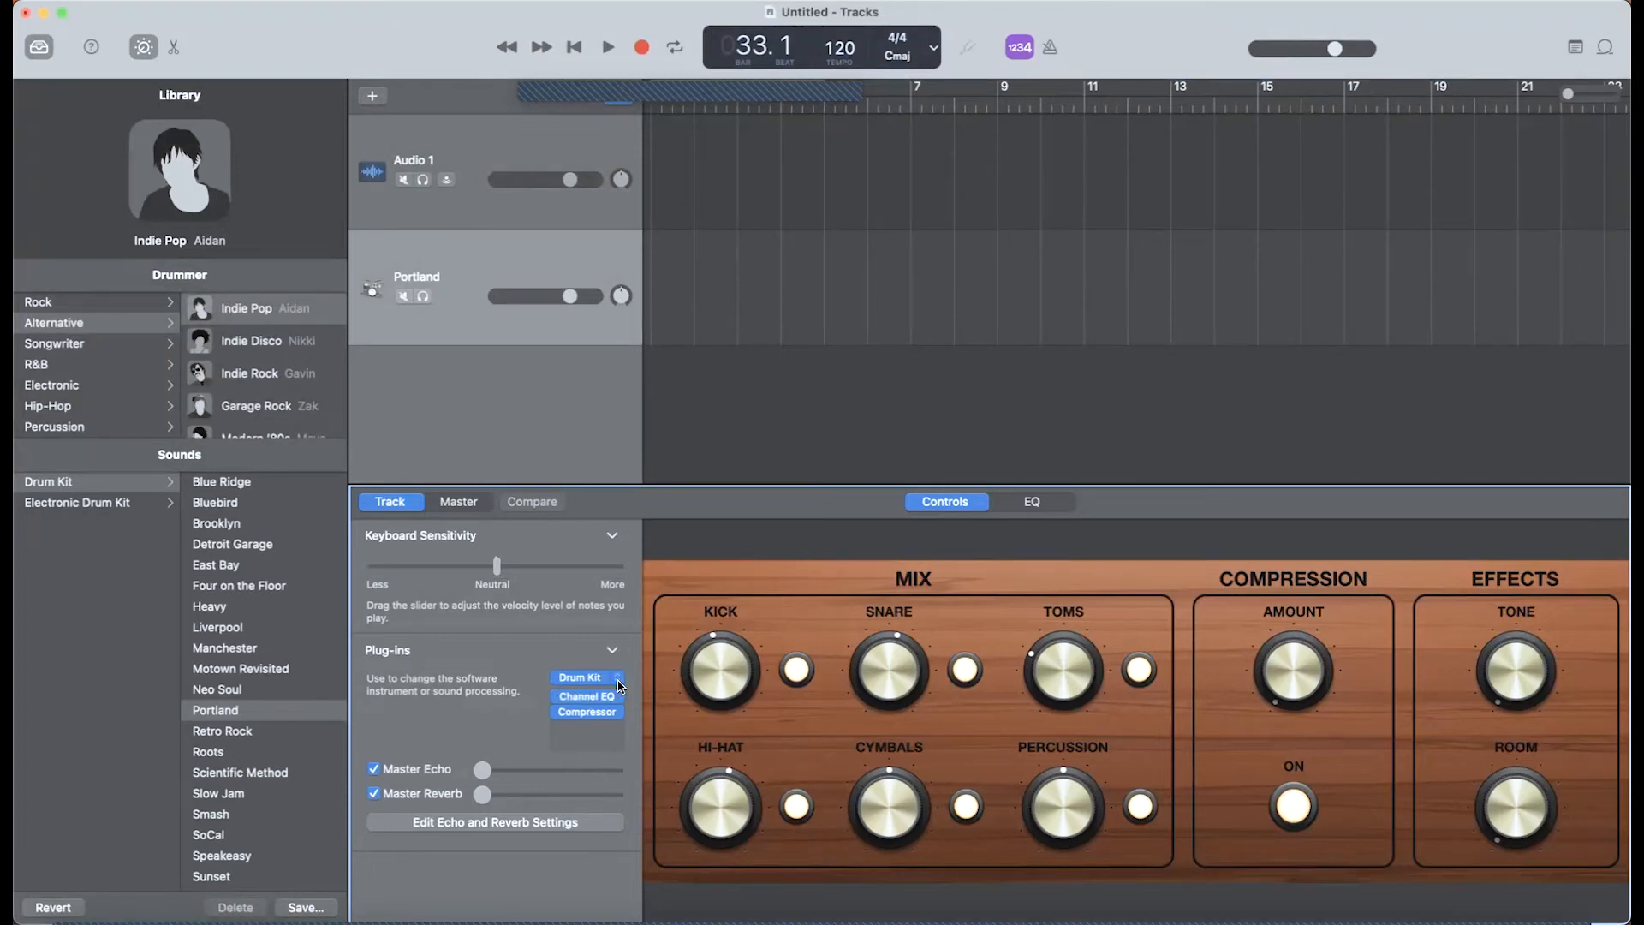
# Step: Bring up the plug-in menu listing AU Instruments for Portland's Drum Kit slot
pyautogui.click(584, 676)
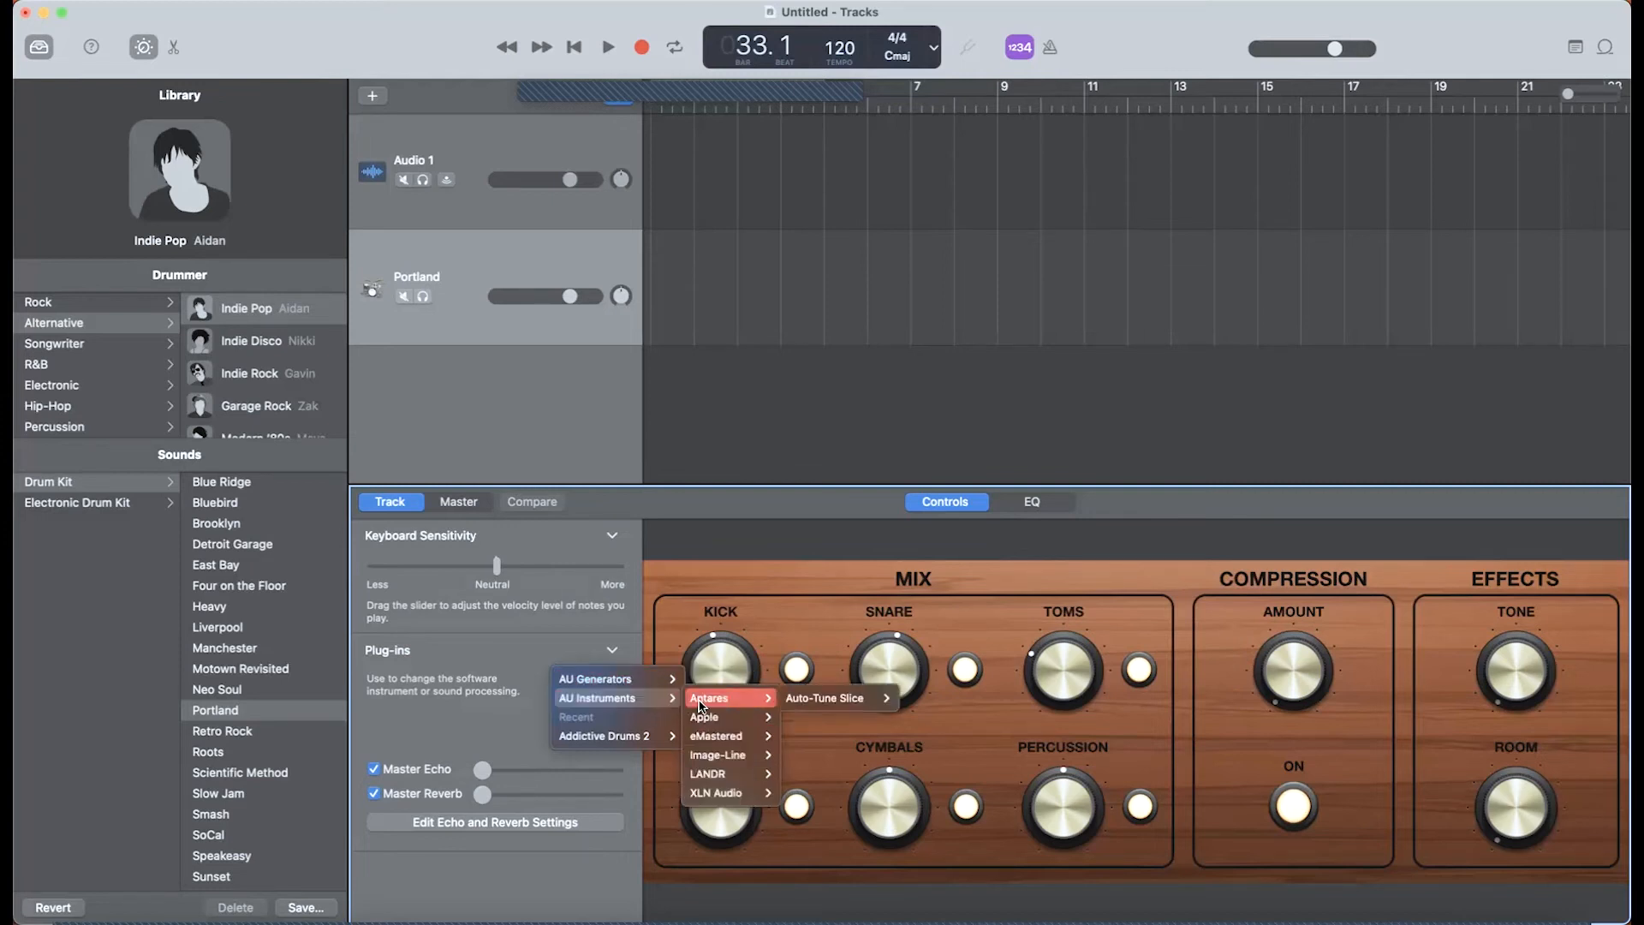
pyautogui.moveTo(716, 793)
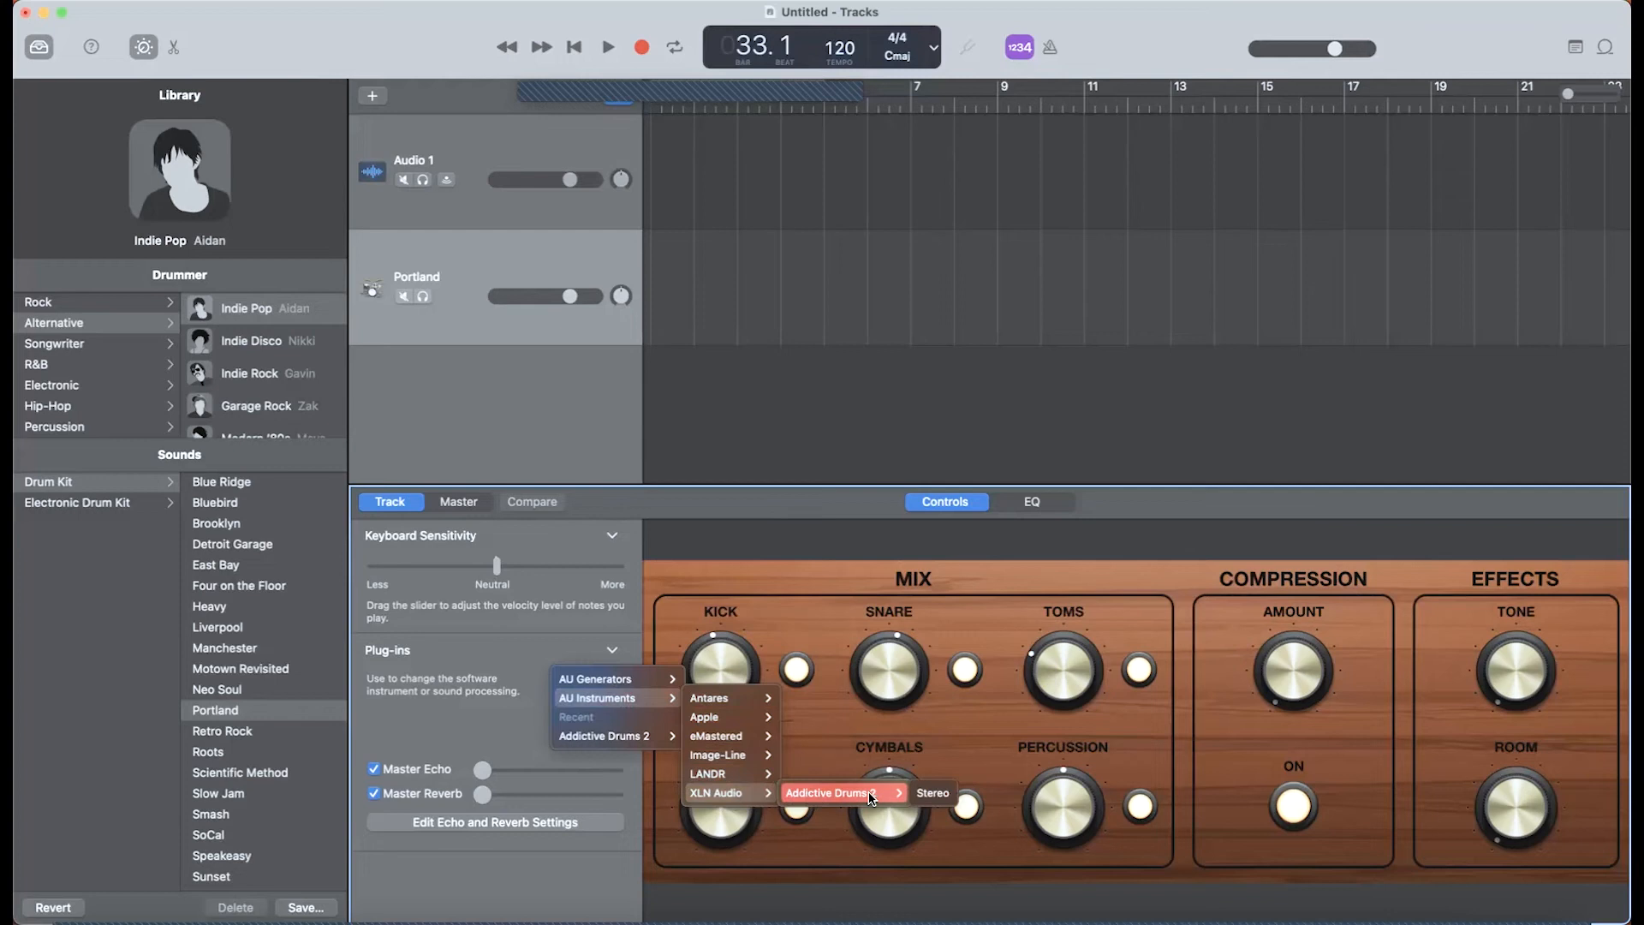
pyautogui.moveTo(932, 791)
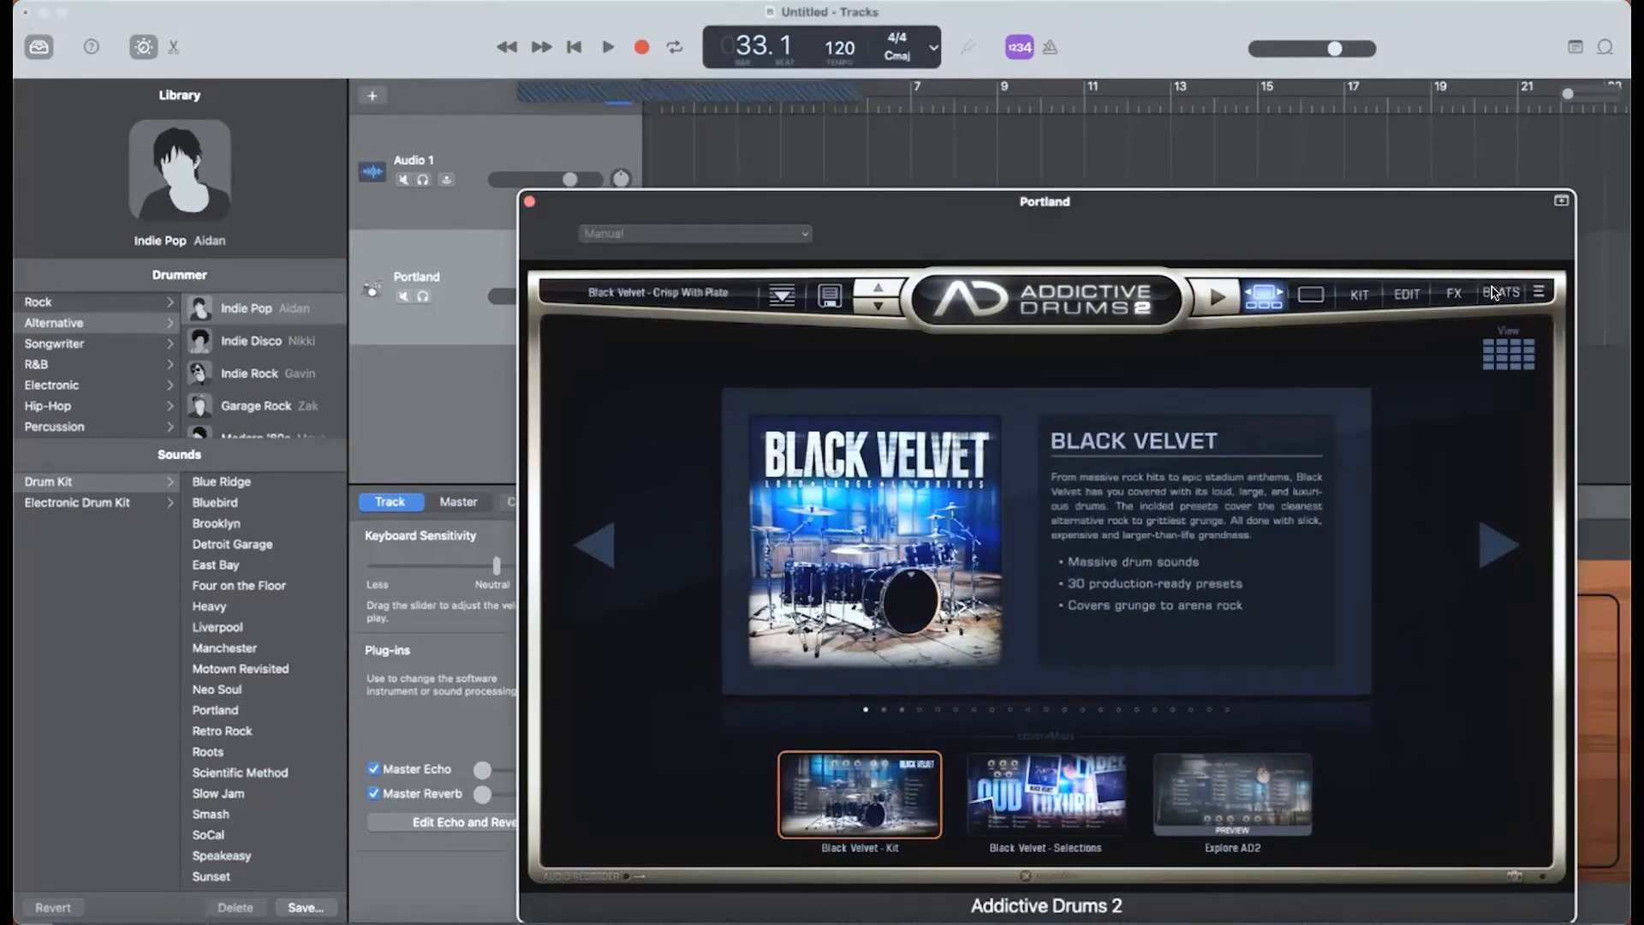
# Step: Browse Addictive Drums 2 beats for Hip Hop Beat 17 HH Sidestick to place on Portland
pyautogui.click(1500, 293)
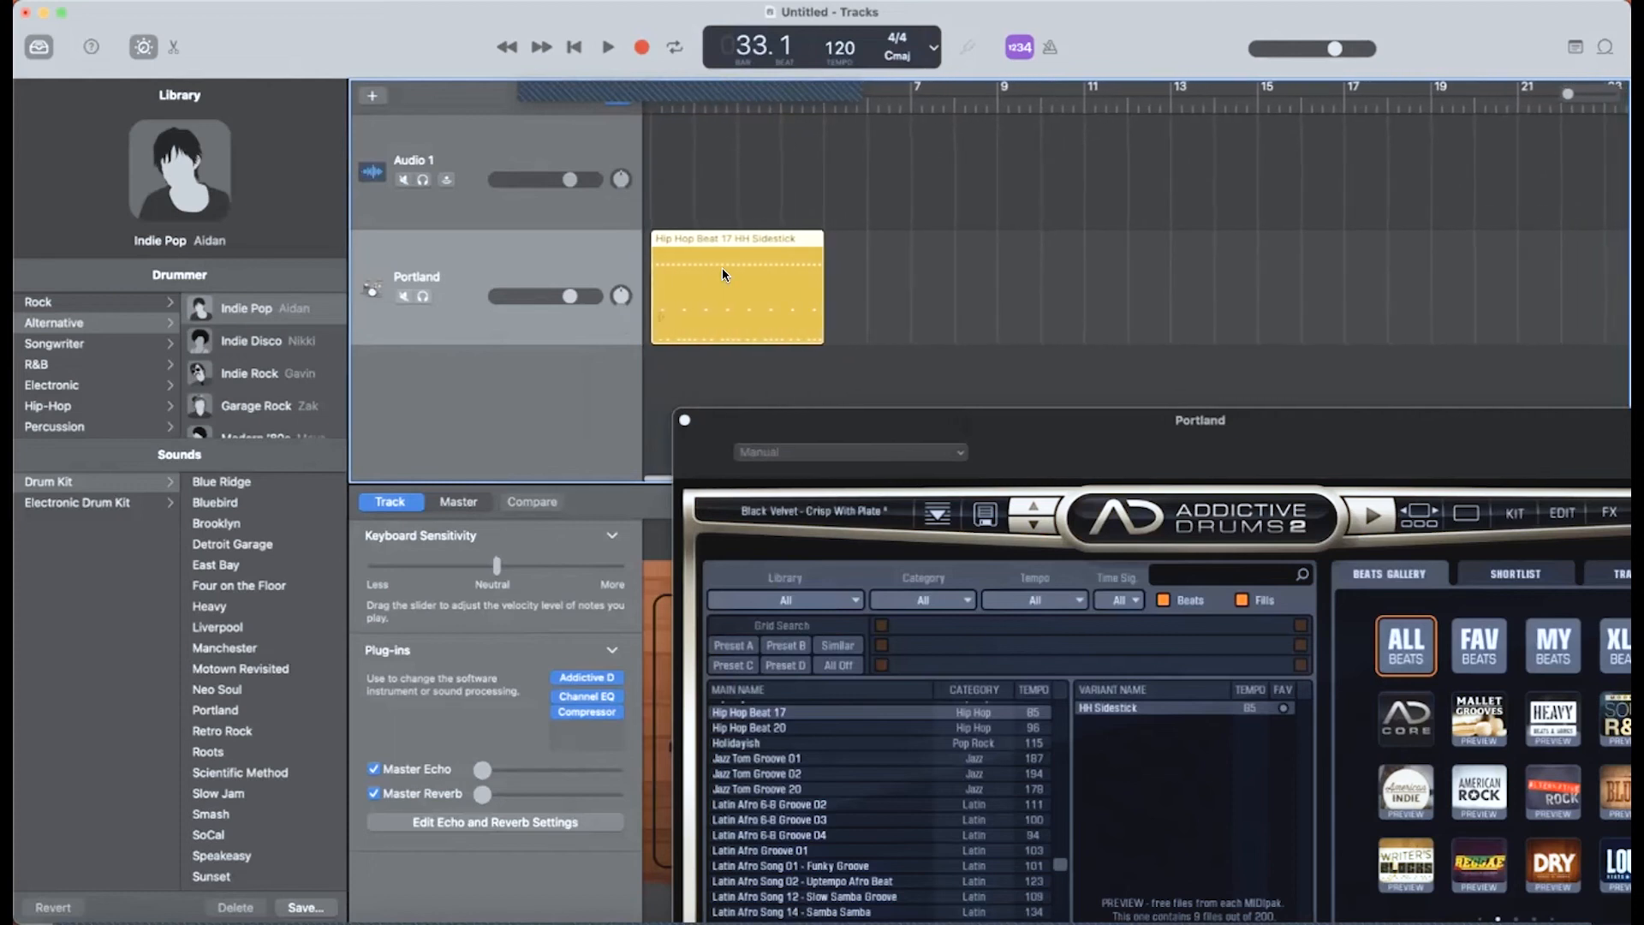
# Step: Play the Hip Hop Beat 17 region from the song start, then stop playback
pyautogui.click(574, 48)
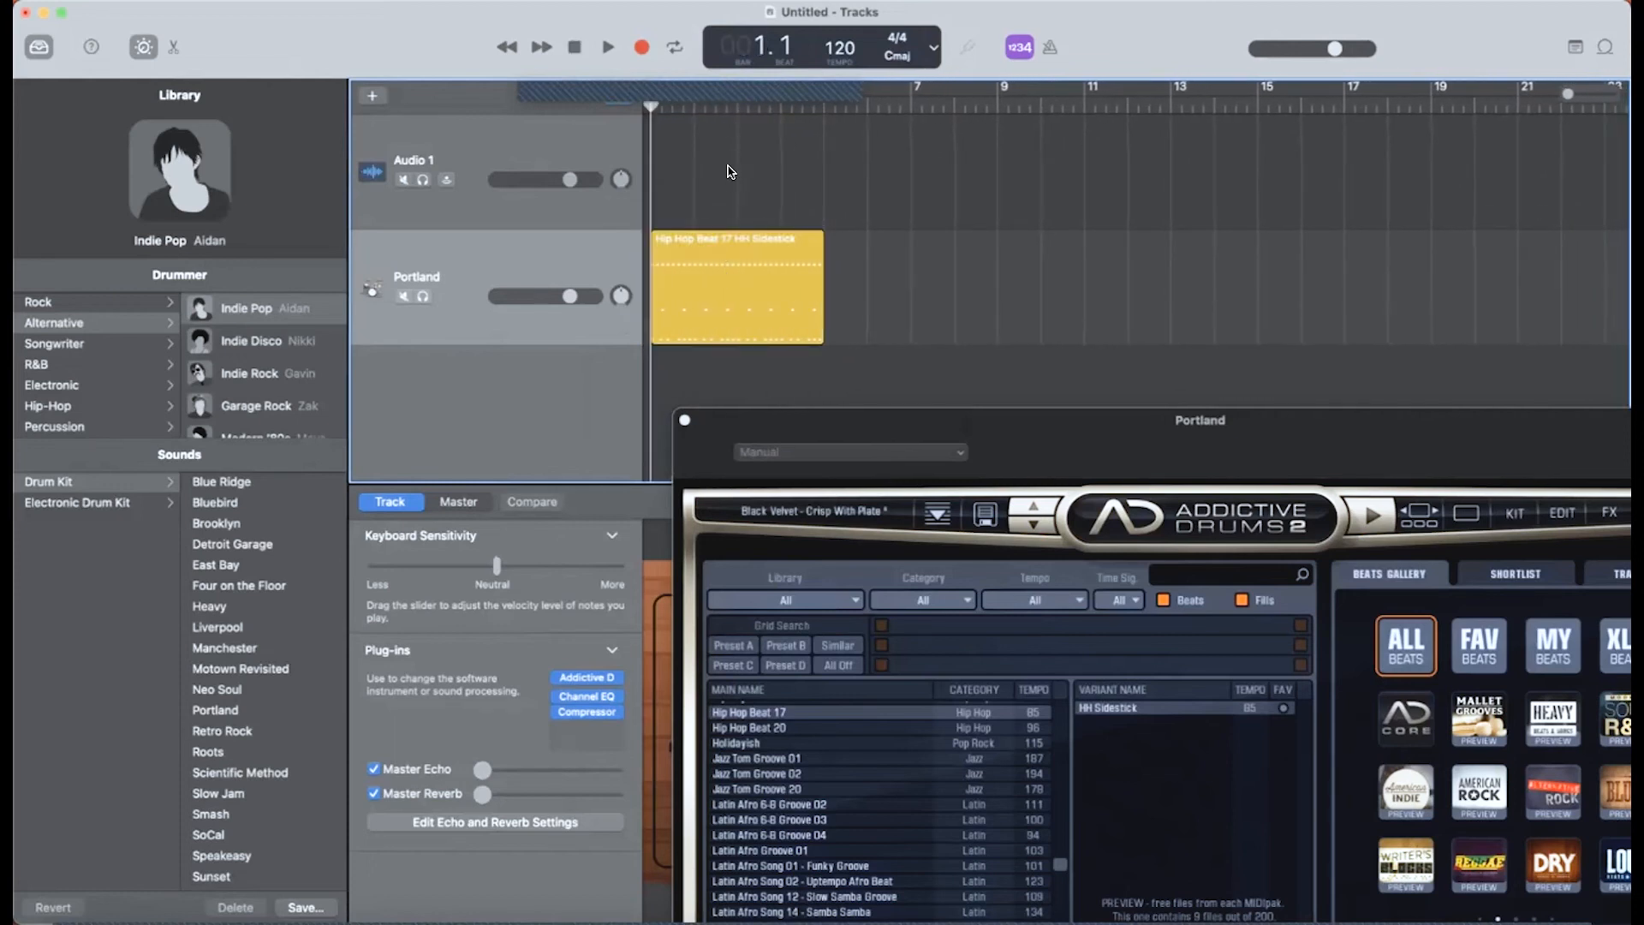
pyautogui.click(608, 48)
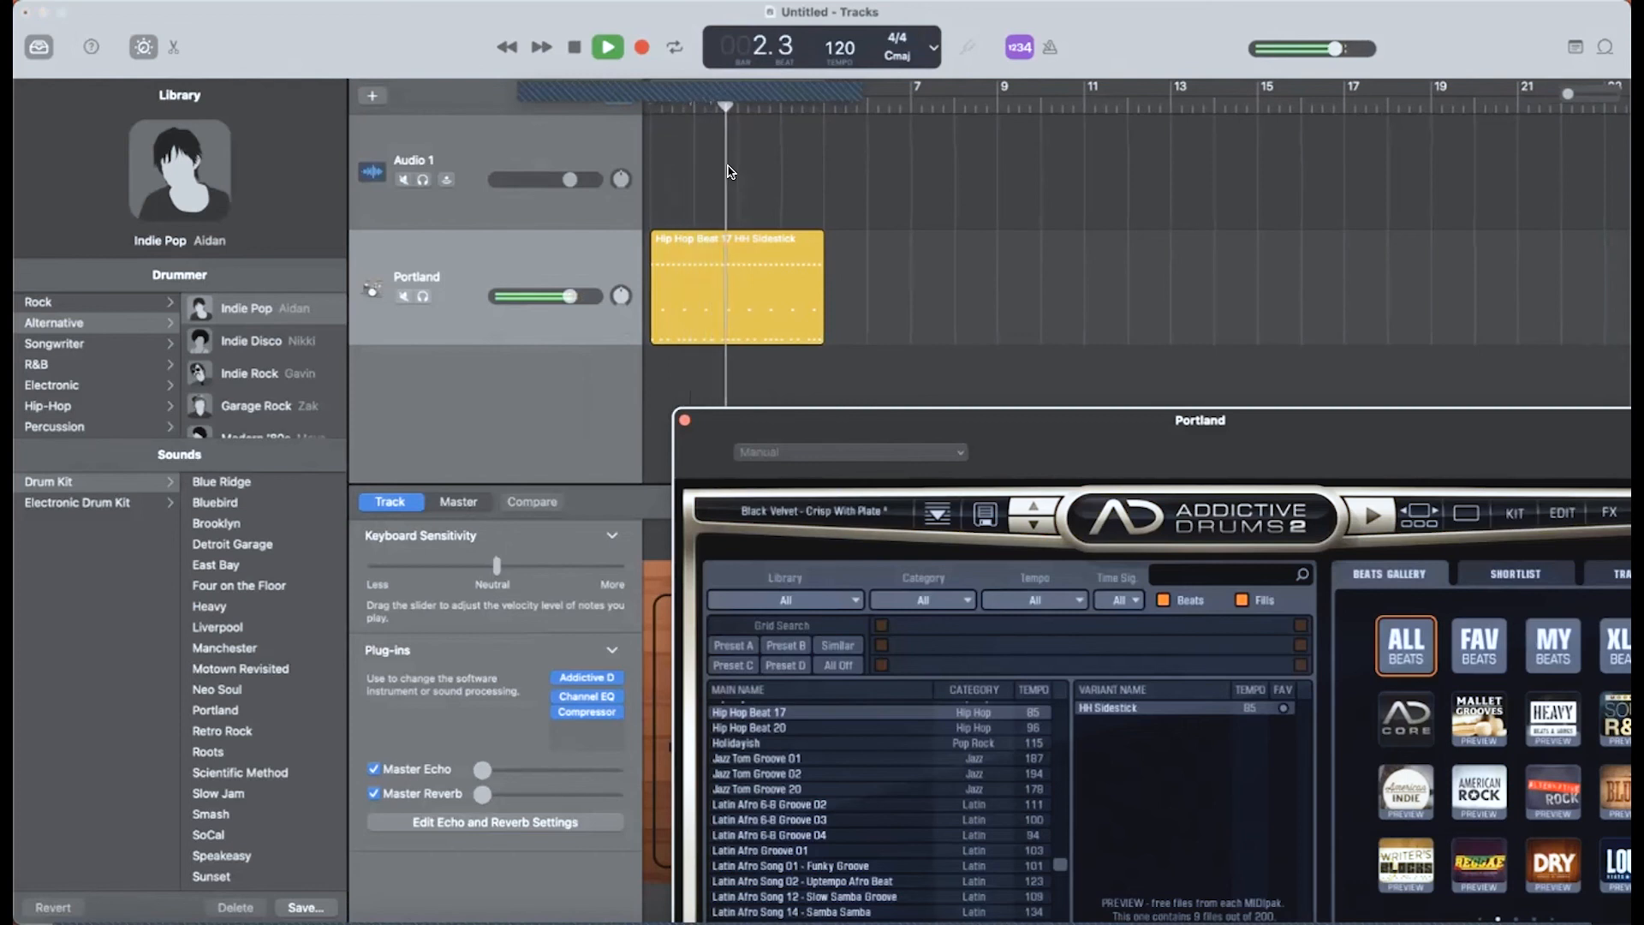
pyautogui.click(606, 46)
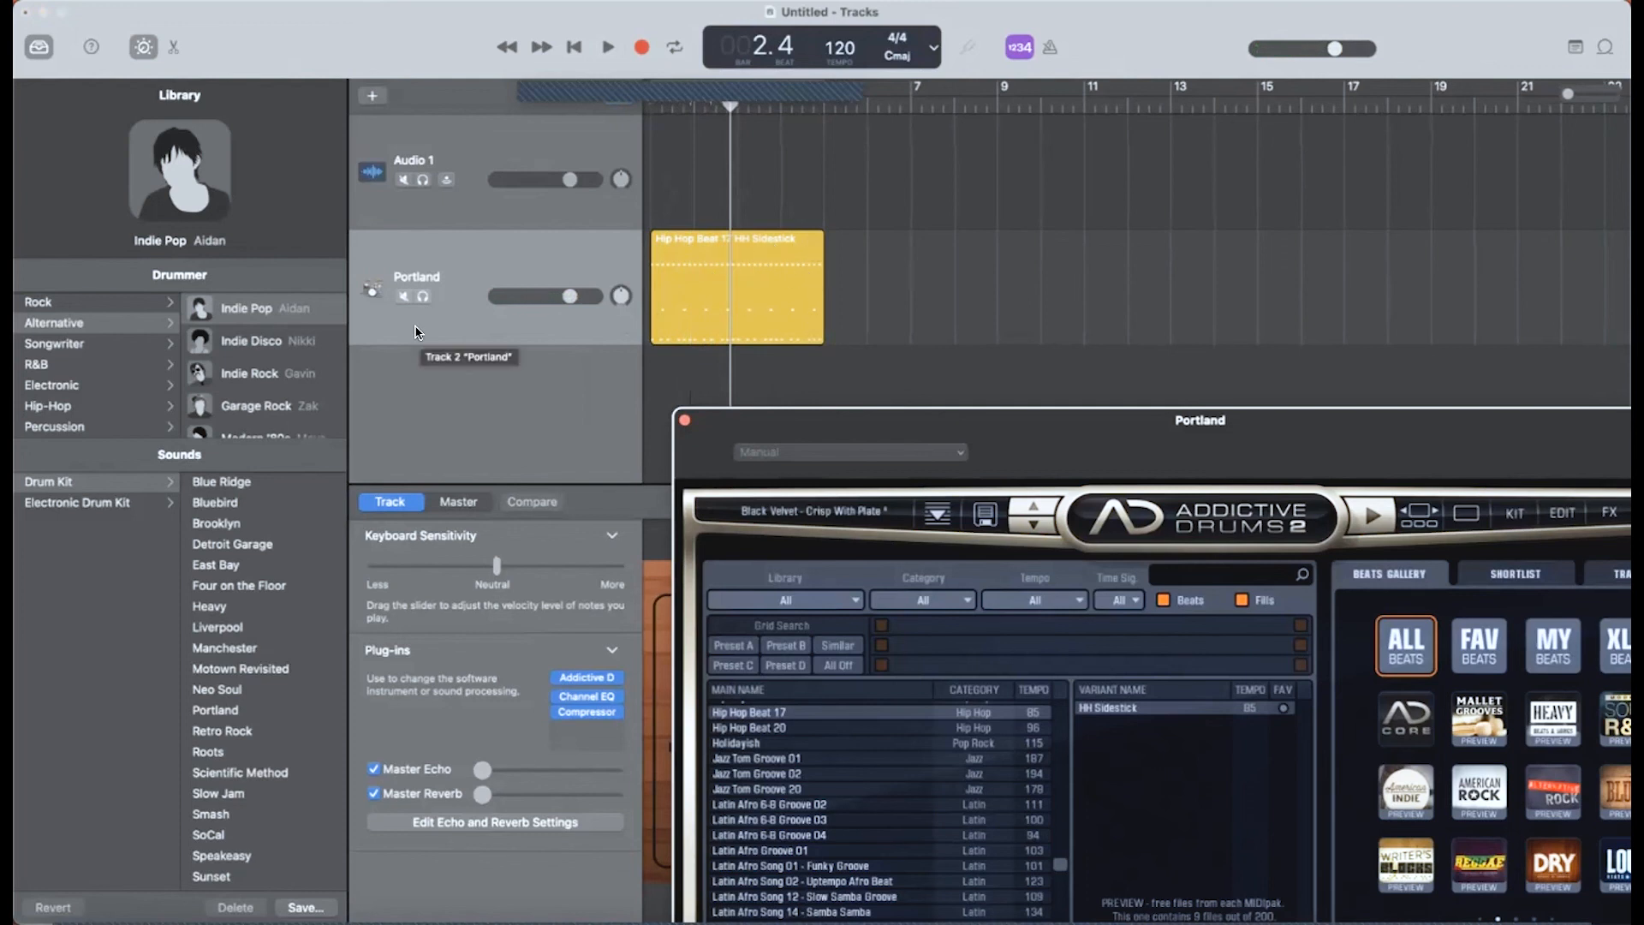
pyautogui.moveTo(389, 366)
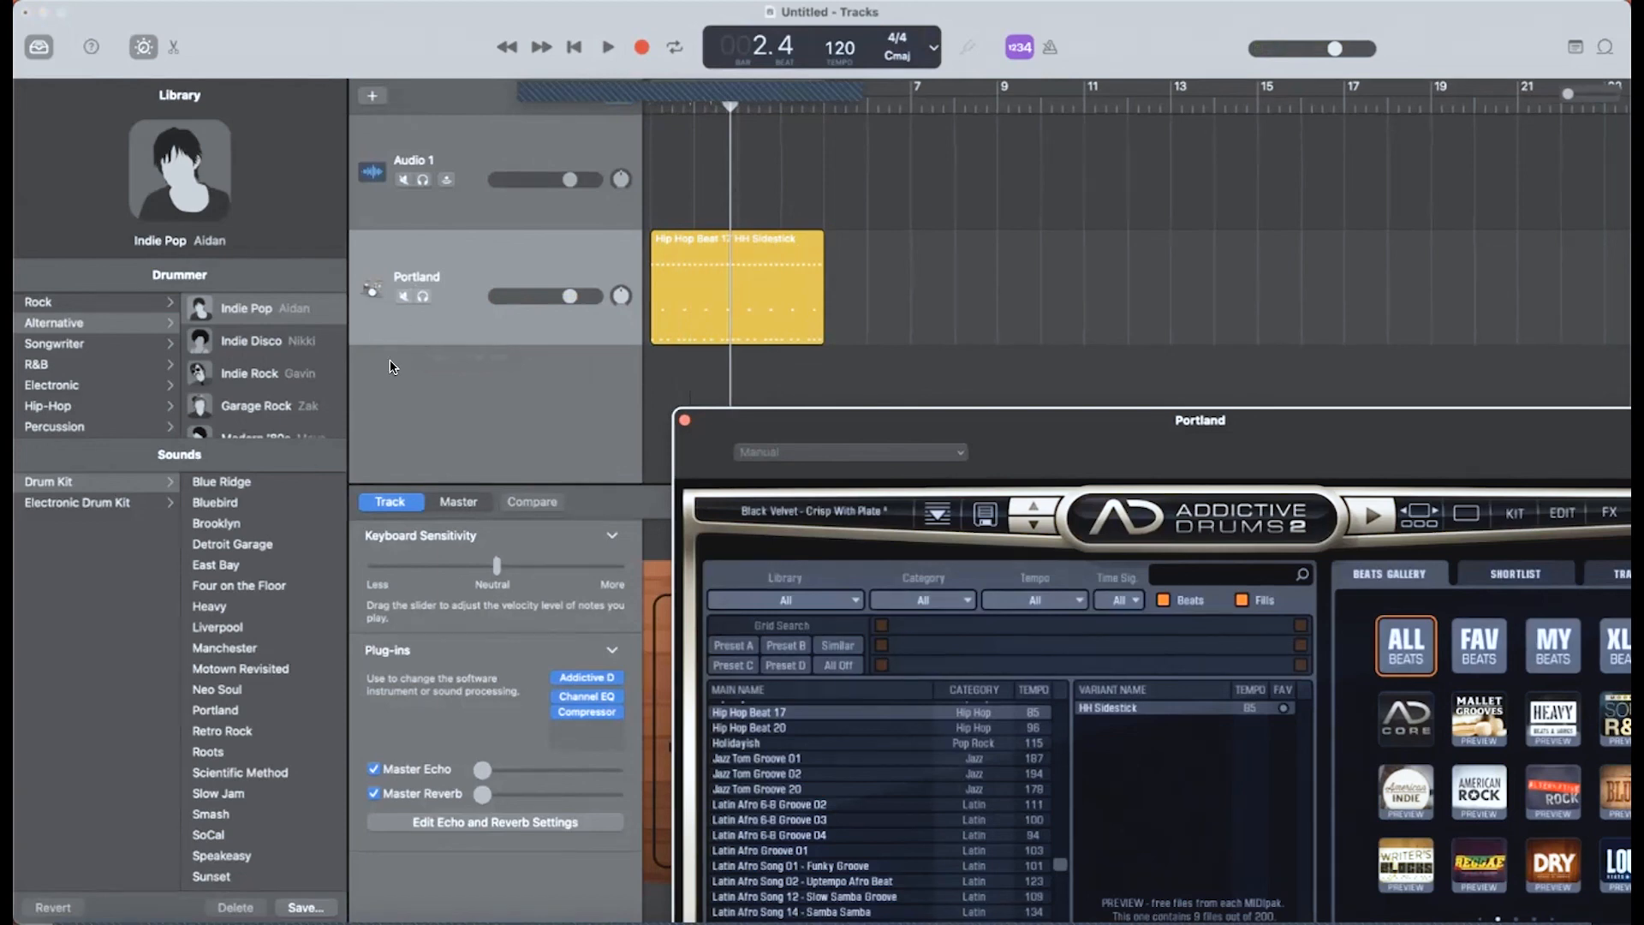